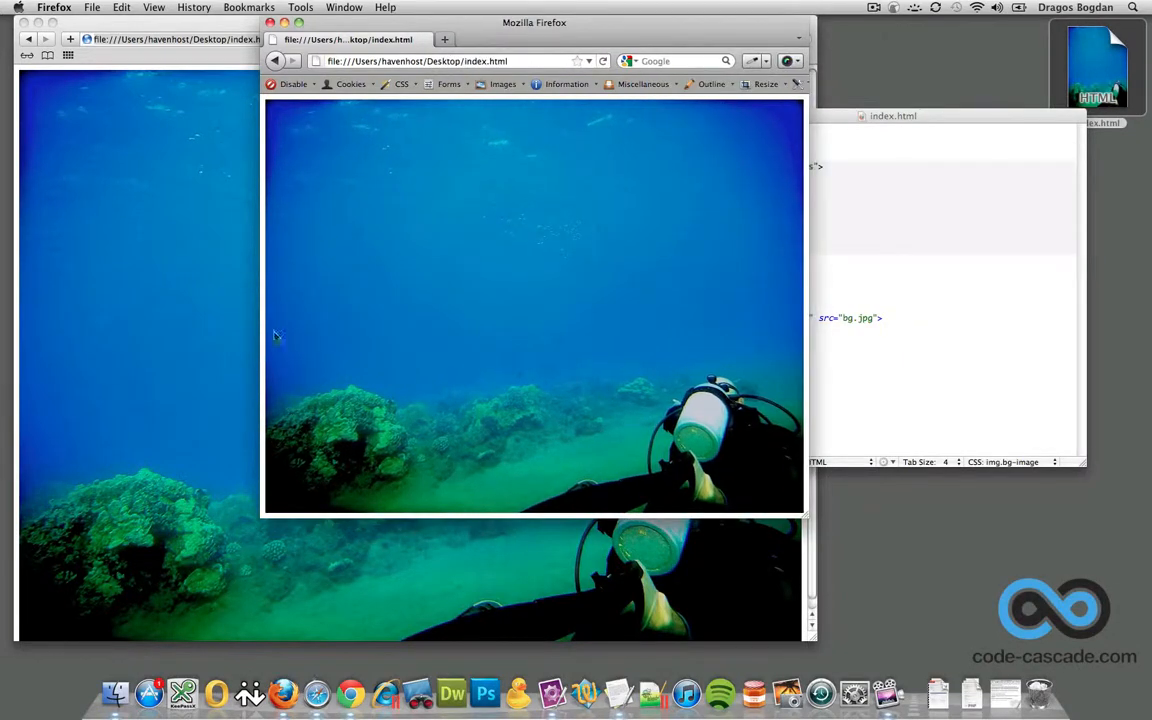
{"action": "mouse_move", "coordinate": [330, 196]}
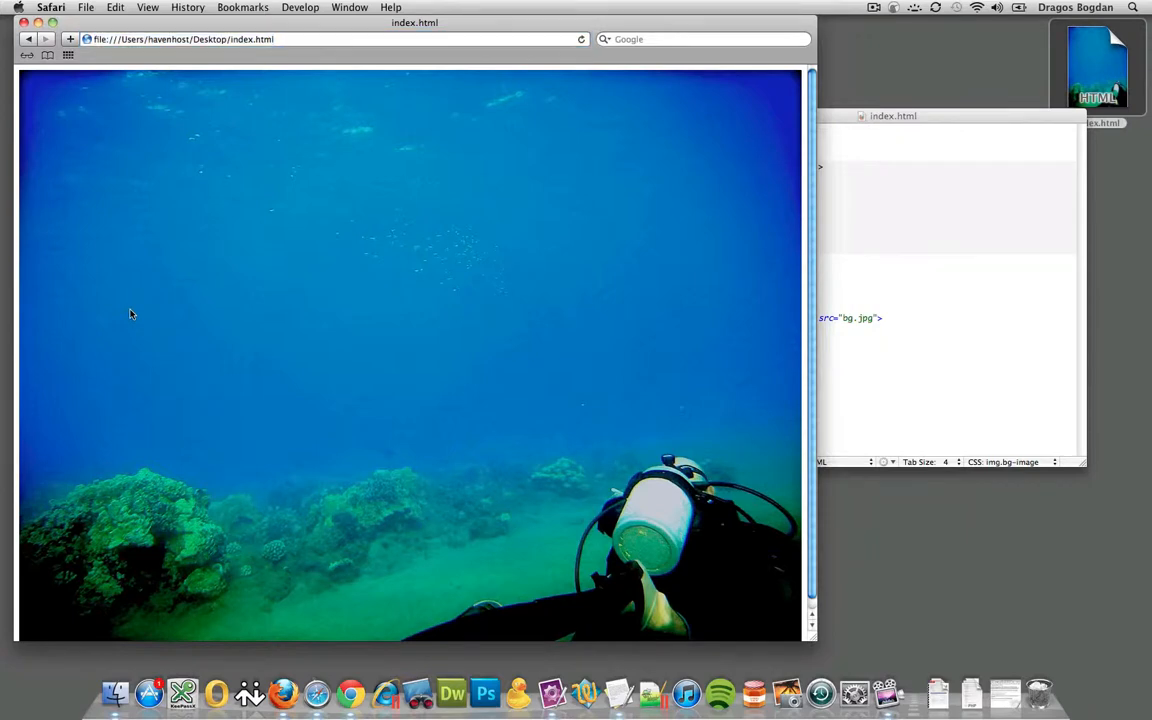
{"action": "mouse_move", "coordinate": [295, 392]}
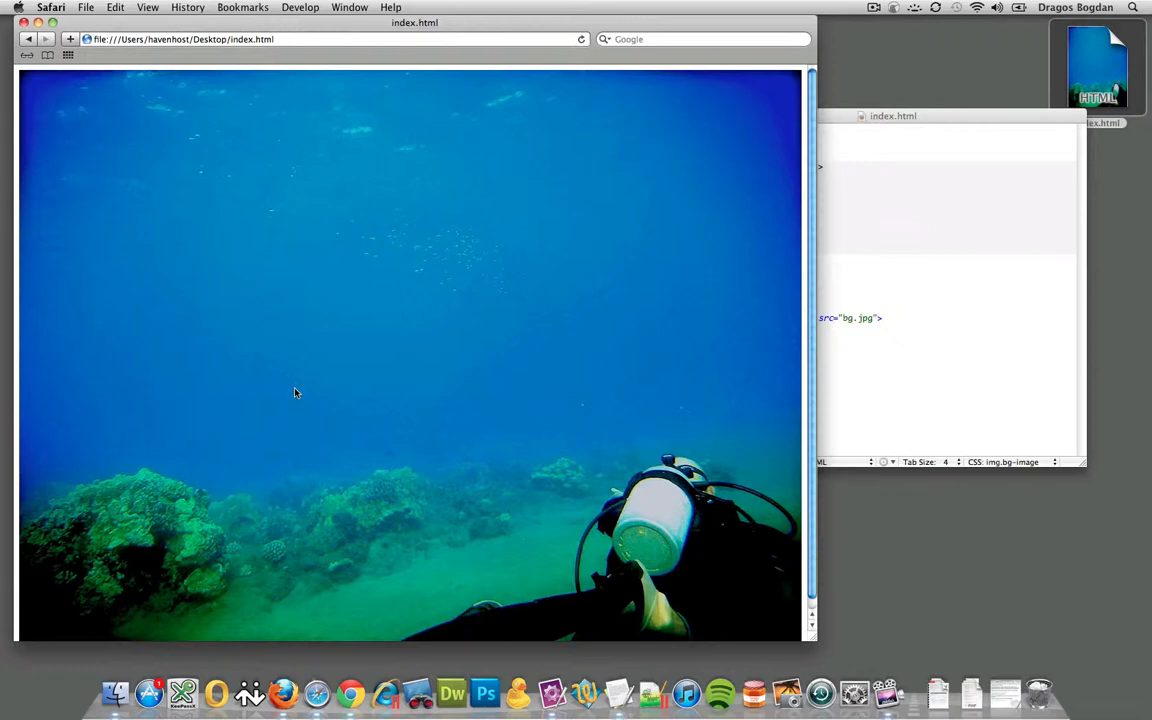
{"action": "mouse_move", "coordinate": [517, 589]}
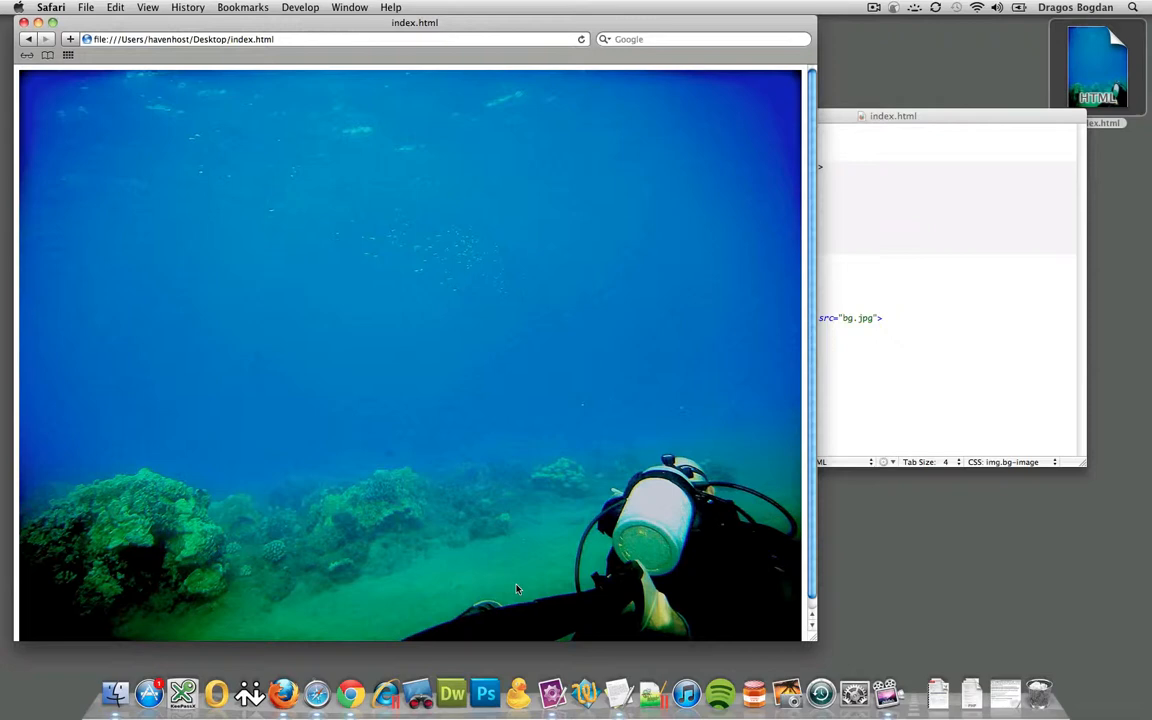
{"action": "mouse_move", "coordinate": [622, 30]}
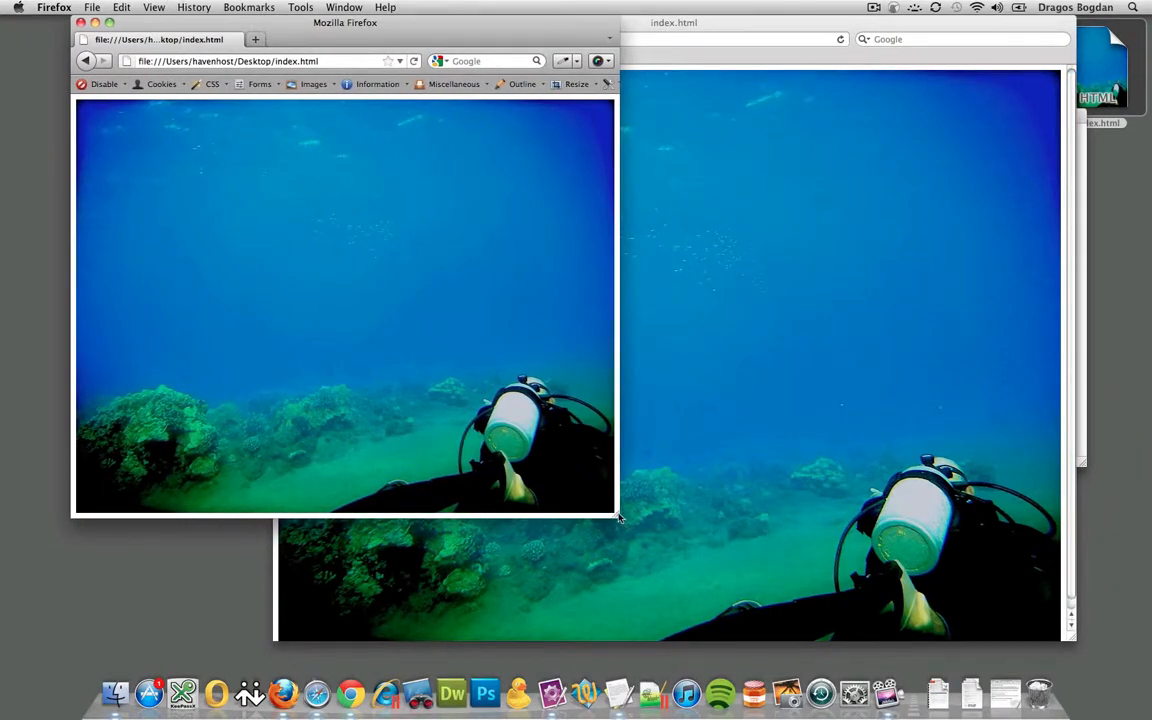
- Place Firefox beside Safari to compare the white gap around the underwater image
{"action": "left_click_drag", "start_coordinate": [618, 518], "coordinate": [705, 598]}
{"action": "type", "text": "css resets"}
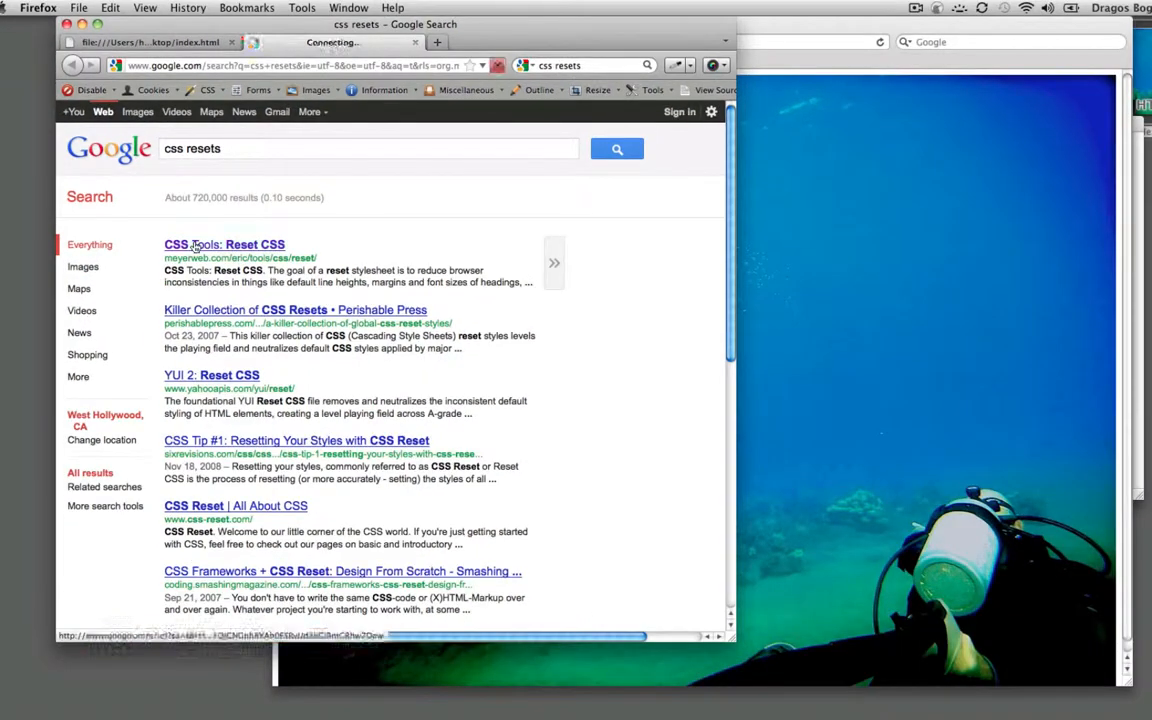
- Open Eric Meyer's Reset CSS page and highlight its main html, body, div reset block
{"action": "left_click", "coordinate": [224, 244]}
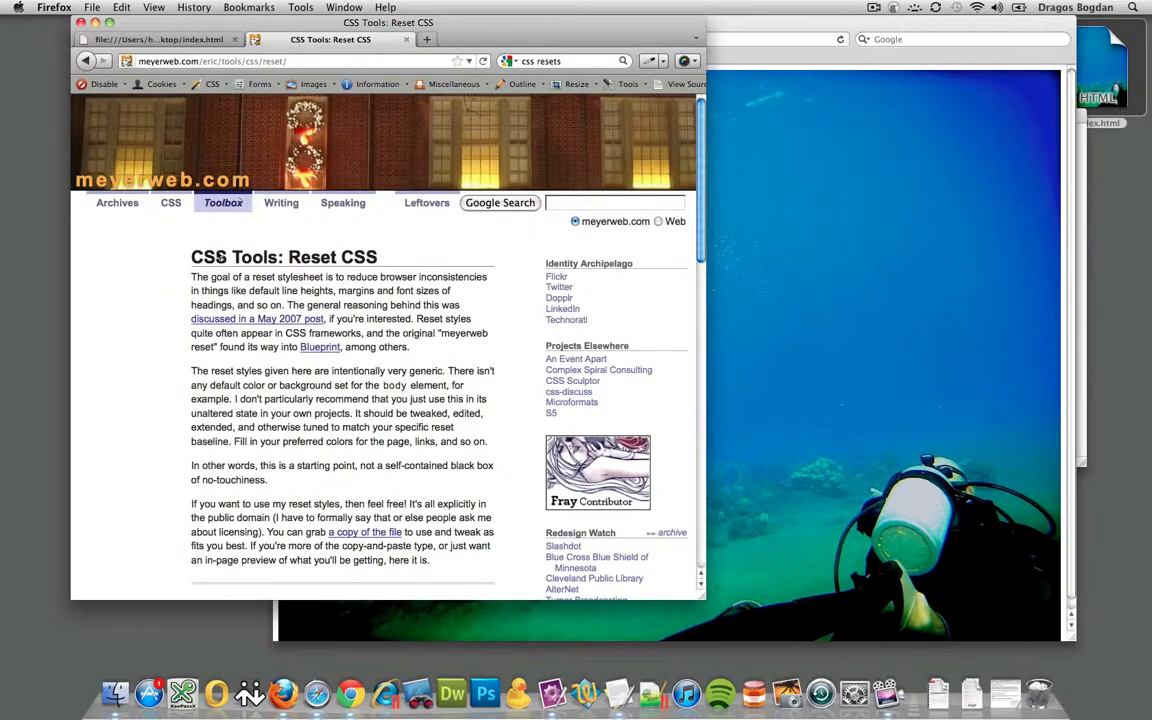
{"action": "mouse_move", "coordinate": [150, 128]}
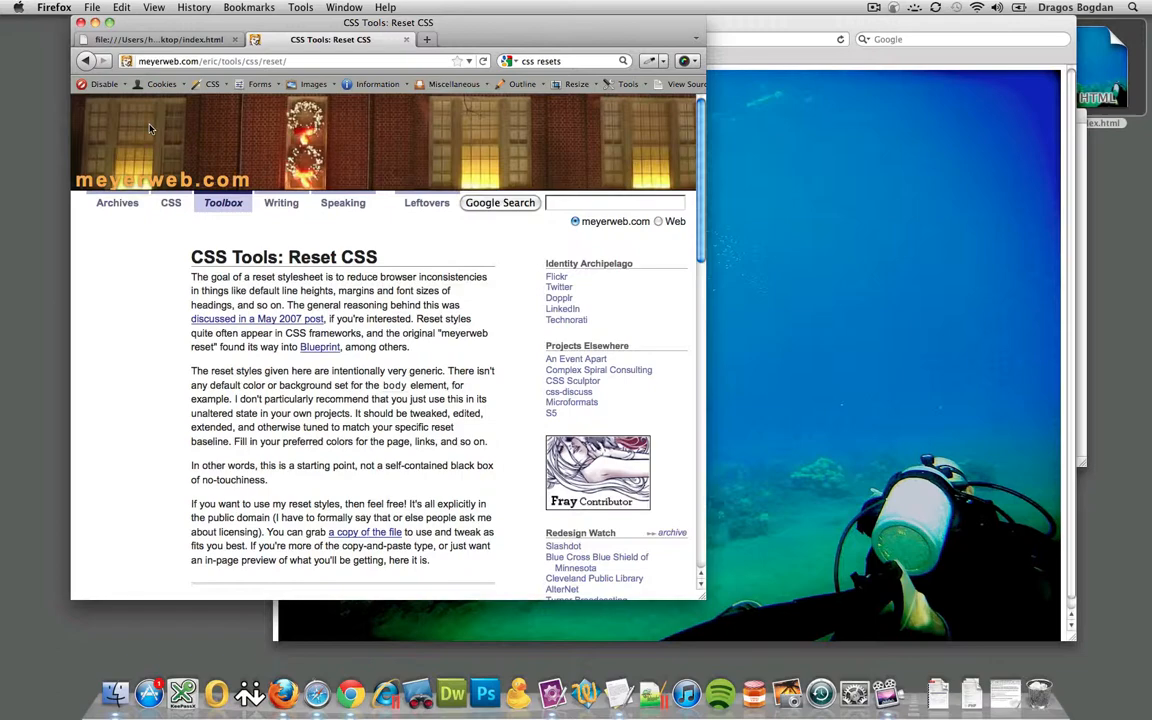
{"action": "scroll", "scroll_direction": "down", "scroll_amount": 3}
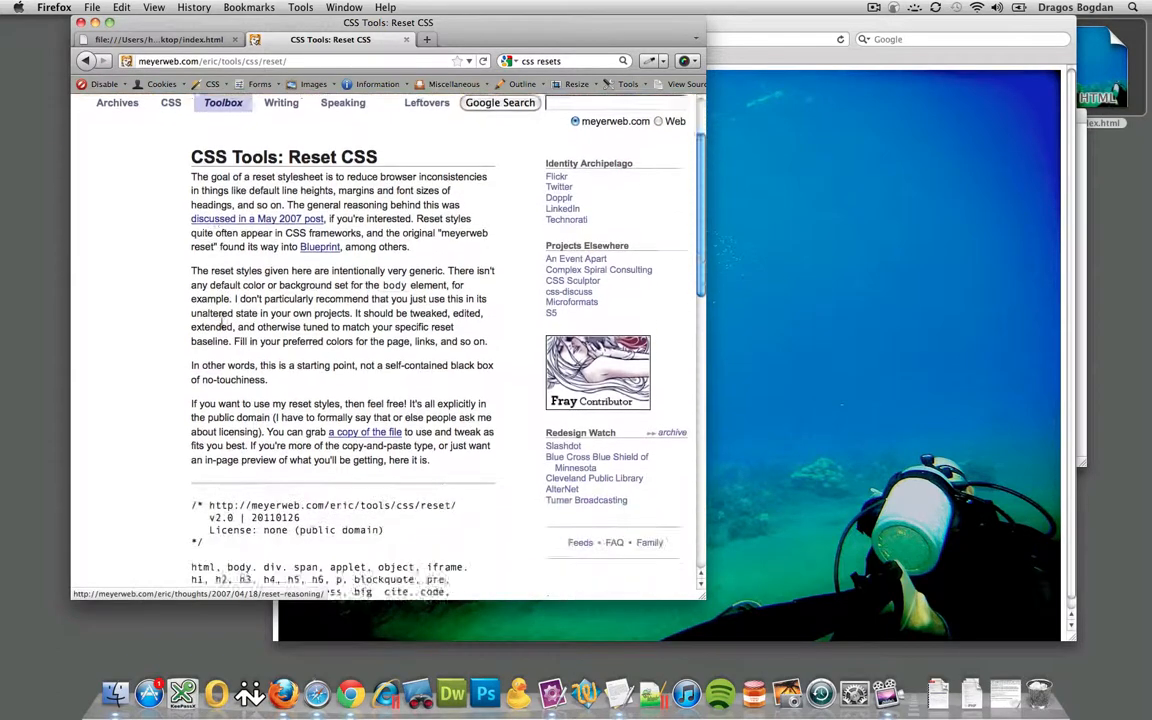
{"action": "scroll", "scroll_direction": "down", "scroll_amount": 3}
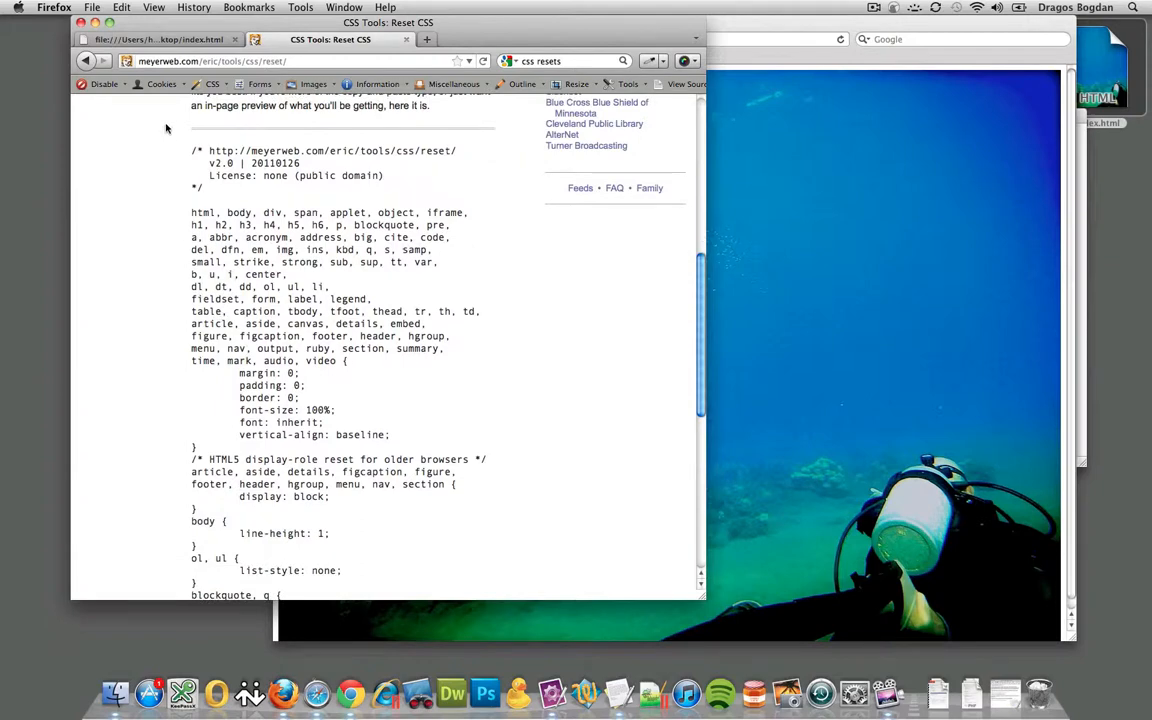
{"action": "scroll", "scroll_direction": "down", "scroll_amount": 3}
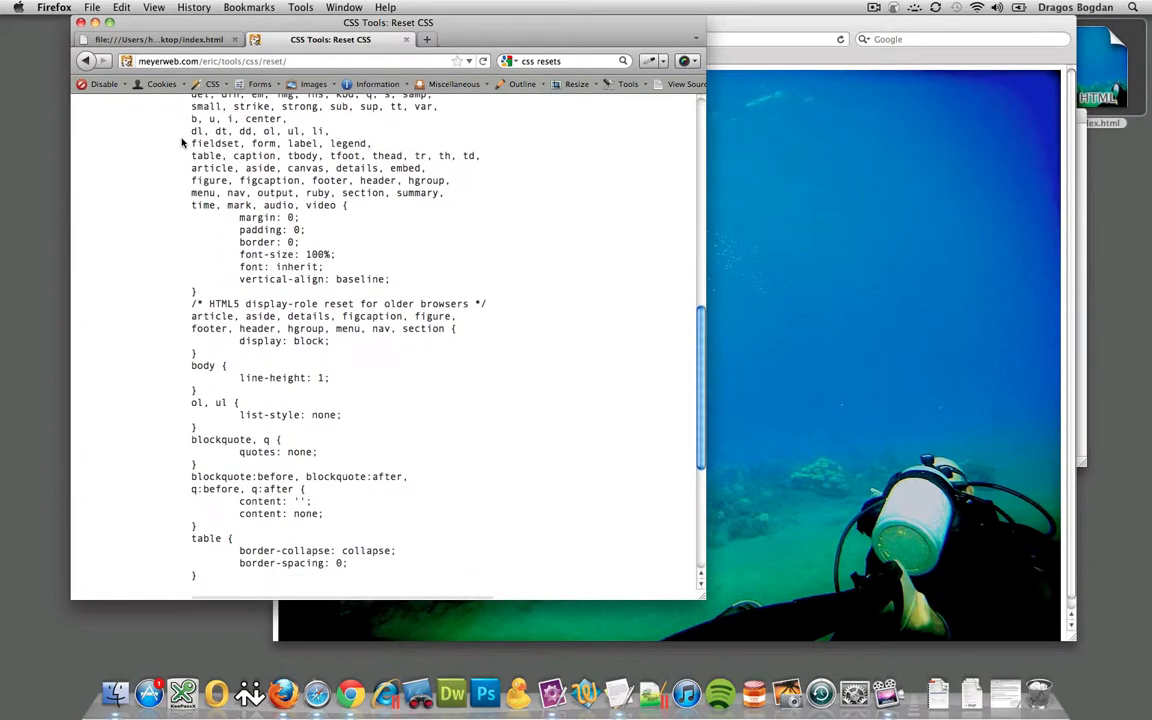
{"action": "scroll", "scroll_direction": "up", "scroll_amount": 3}
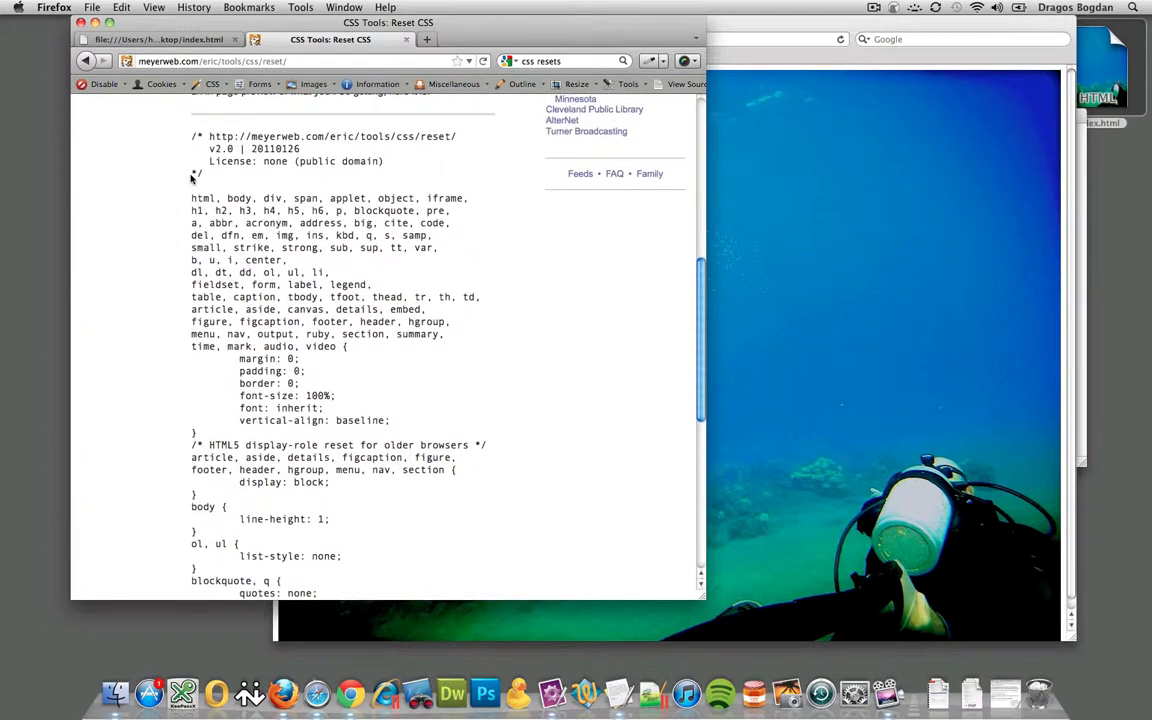
{"action": "left_click_drag", "start_coordinate": [191, 197], "coordinate": [390, 420]}
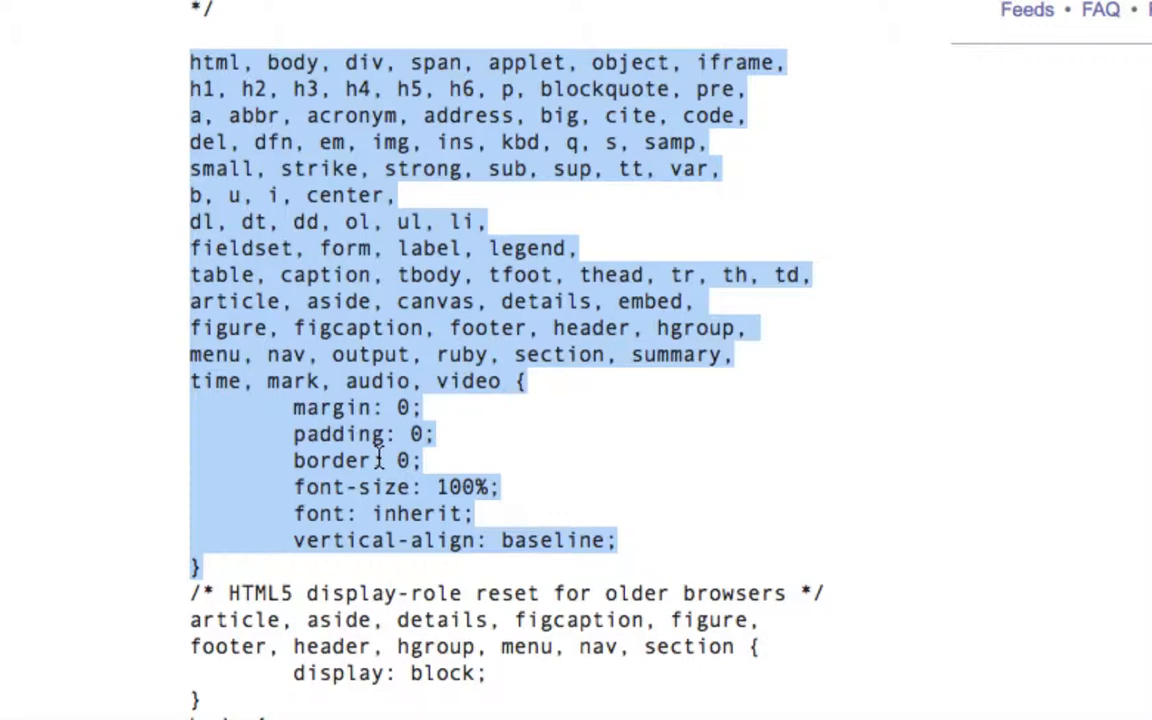
{"action": "mouse_move", "coordinate": [425, 565]}
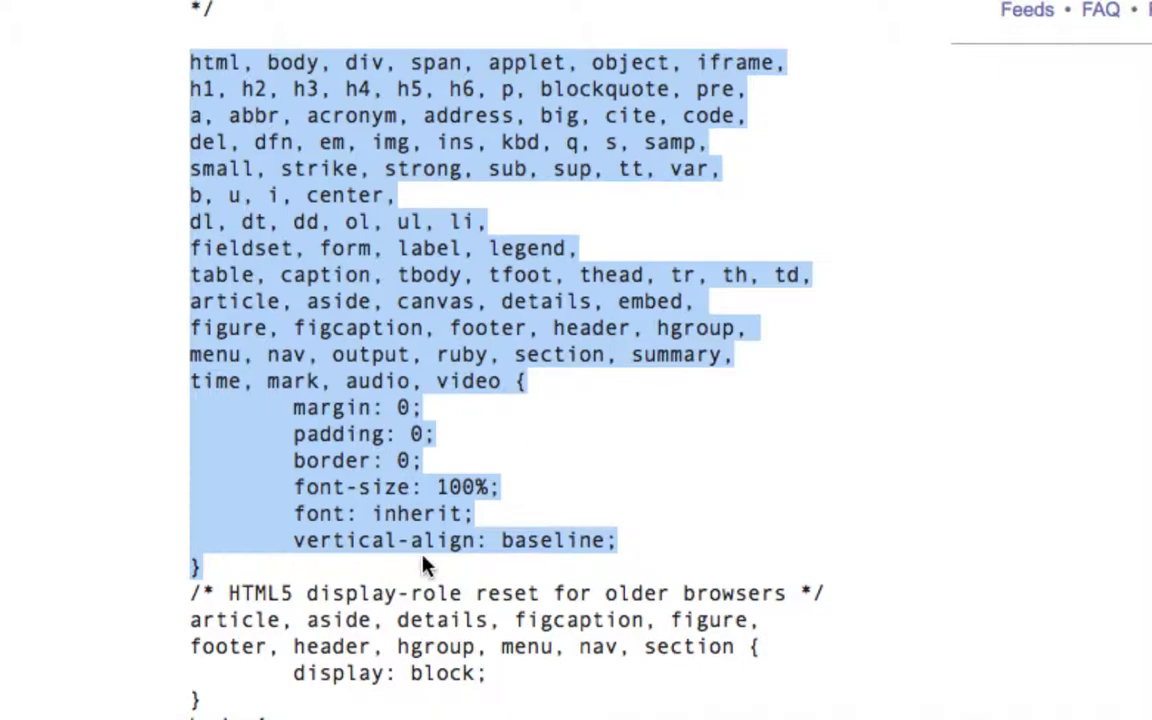
{"action": "mouse_move", "coordinate": [335, 490]}
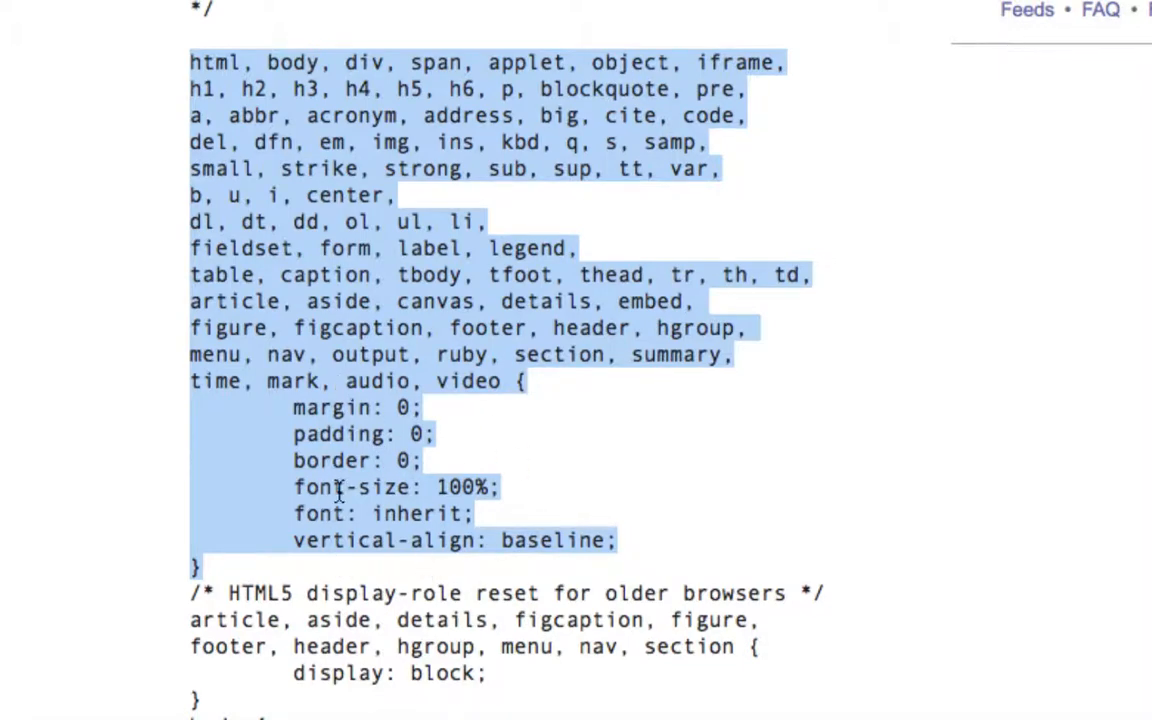
{"action": "scroll", "scroll_direction": "up", "scroll_amount": 3}
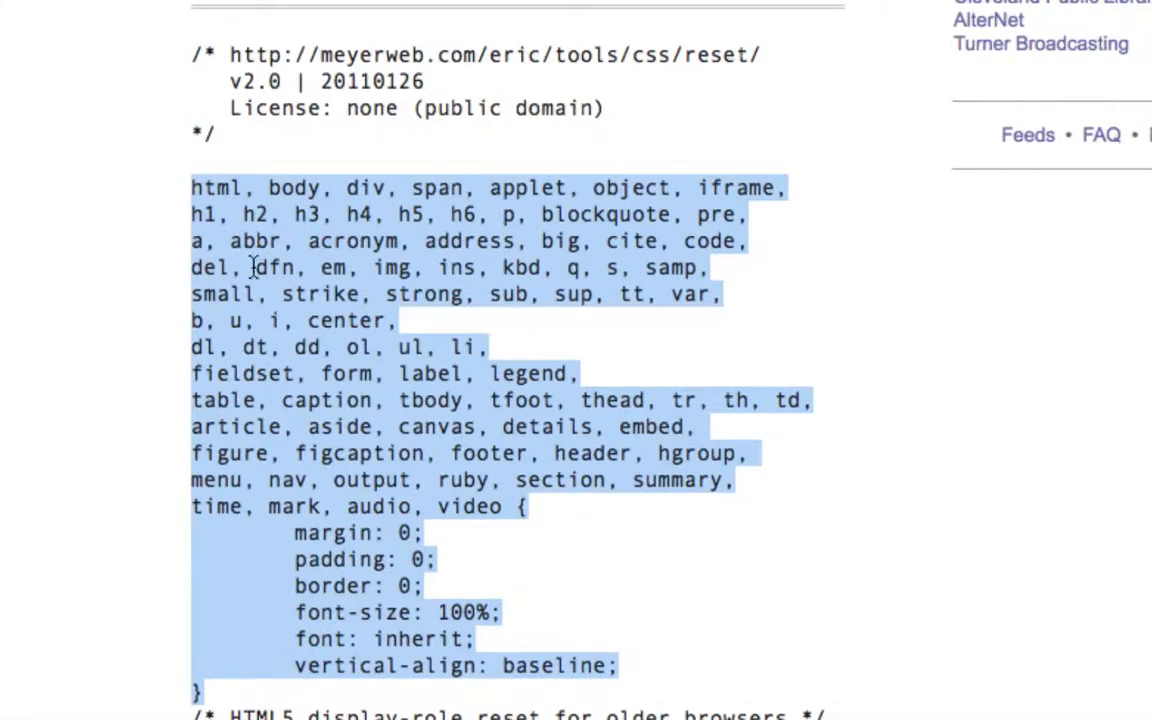
{"action": "mouse_move", "coordinate": [180, 217]}
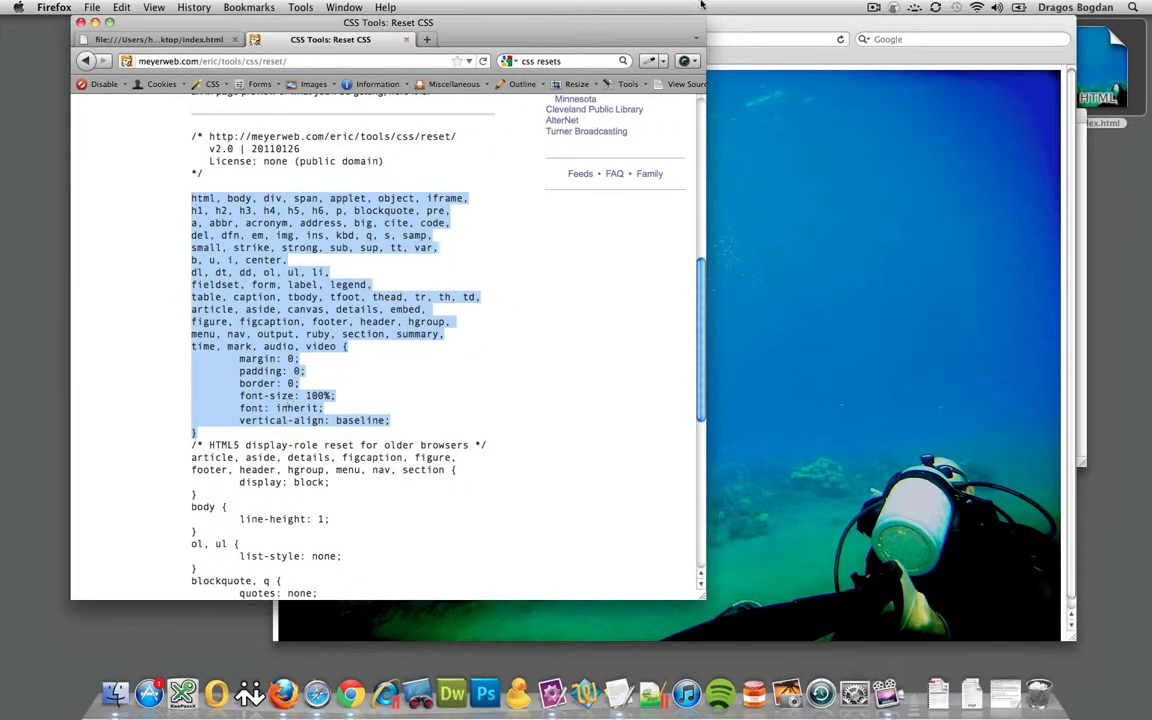
{"action": "mouse_move", "coordinate": [250, 193]}
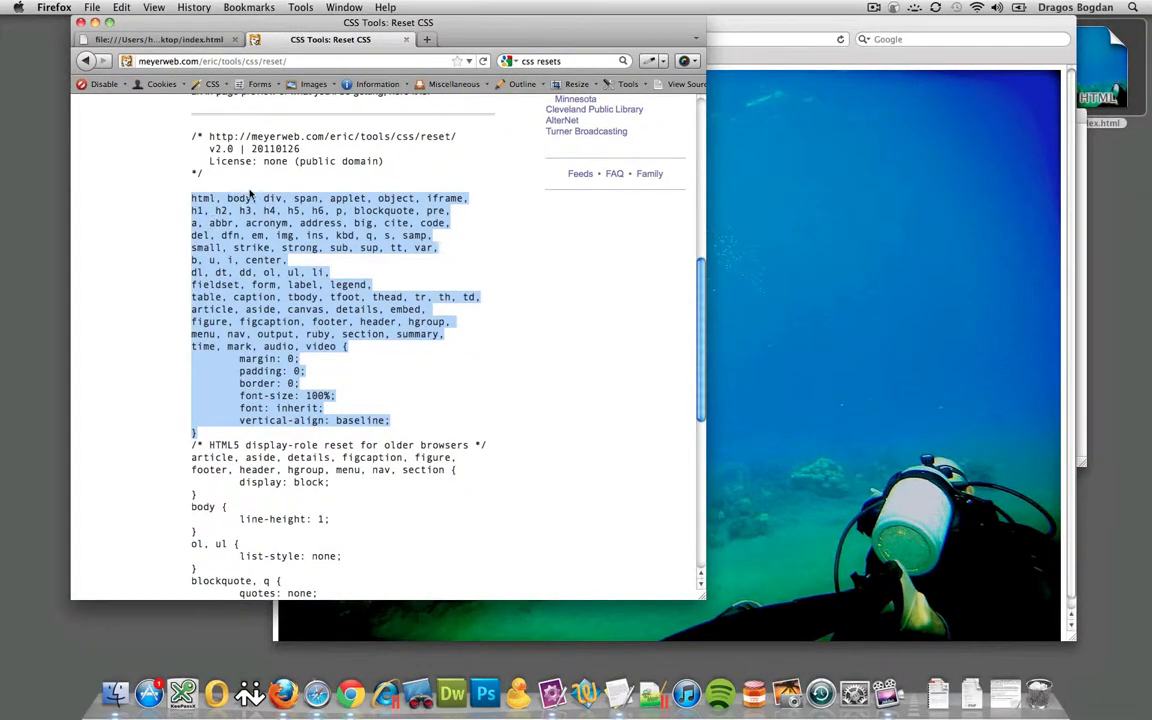
{"action": "mouse_move", "coordinate": [1033, 207]}
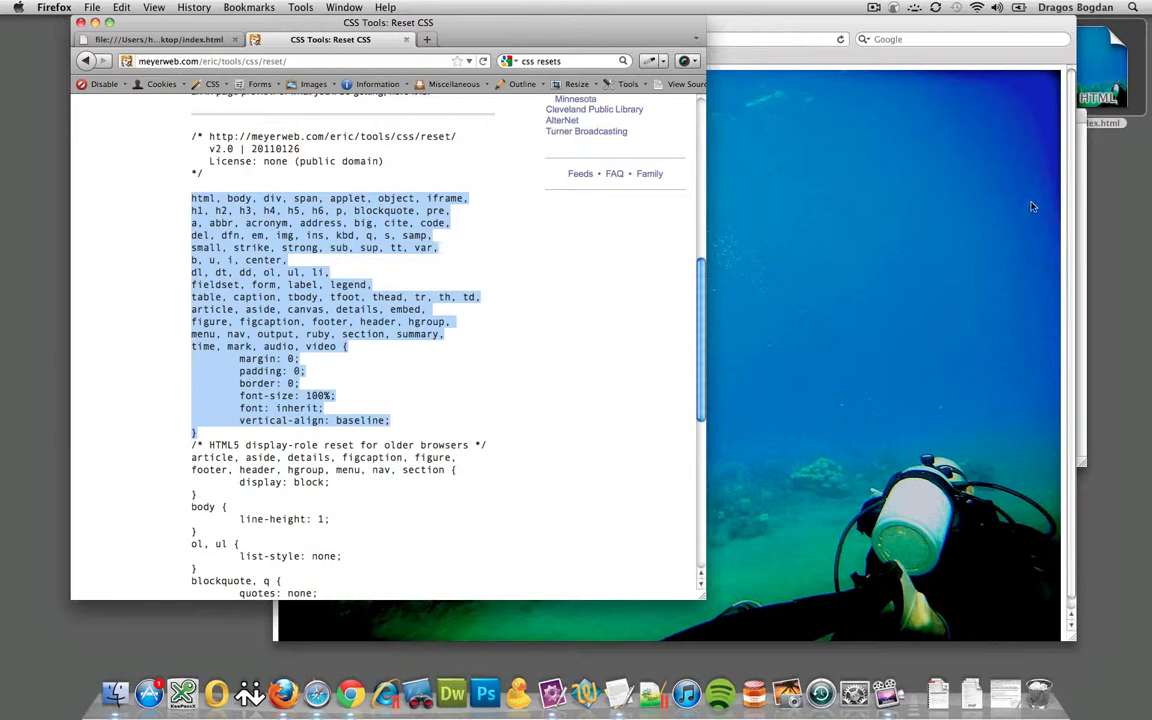
{"action": "mouse_move", "coordinate": [1097, 280]}
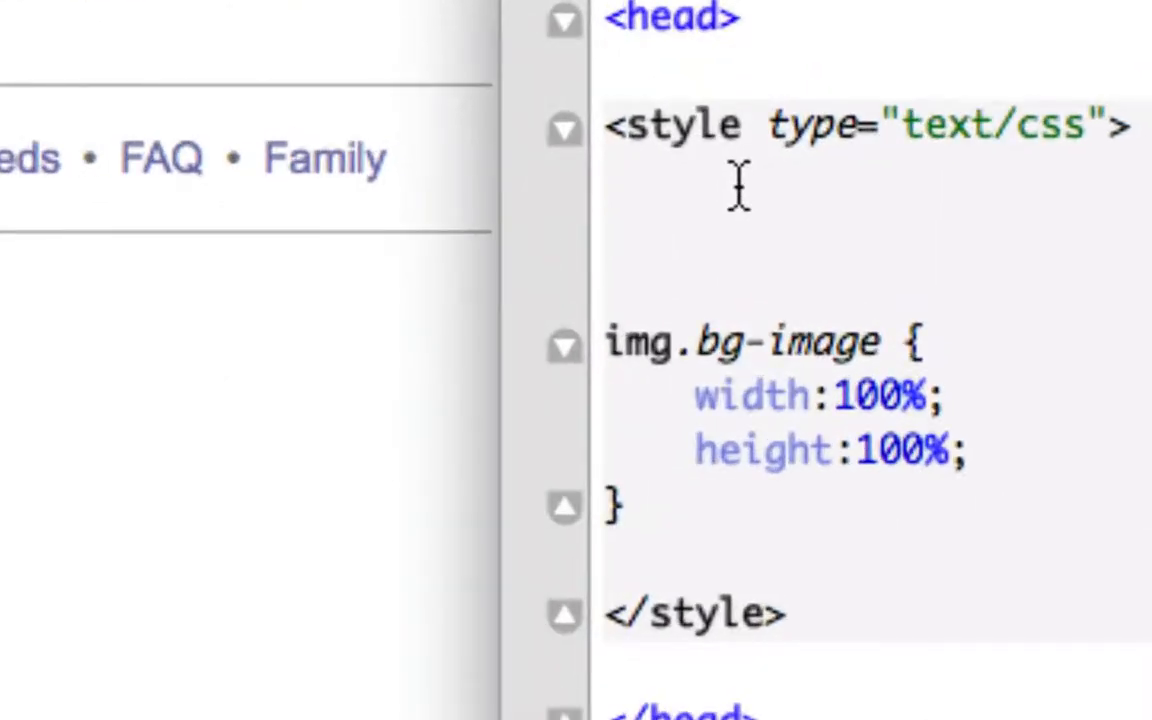
- Reduce index.html's style block to the img.bg-image rule with 100% width and height
{"action": "type", "text": "*"}
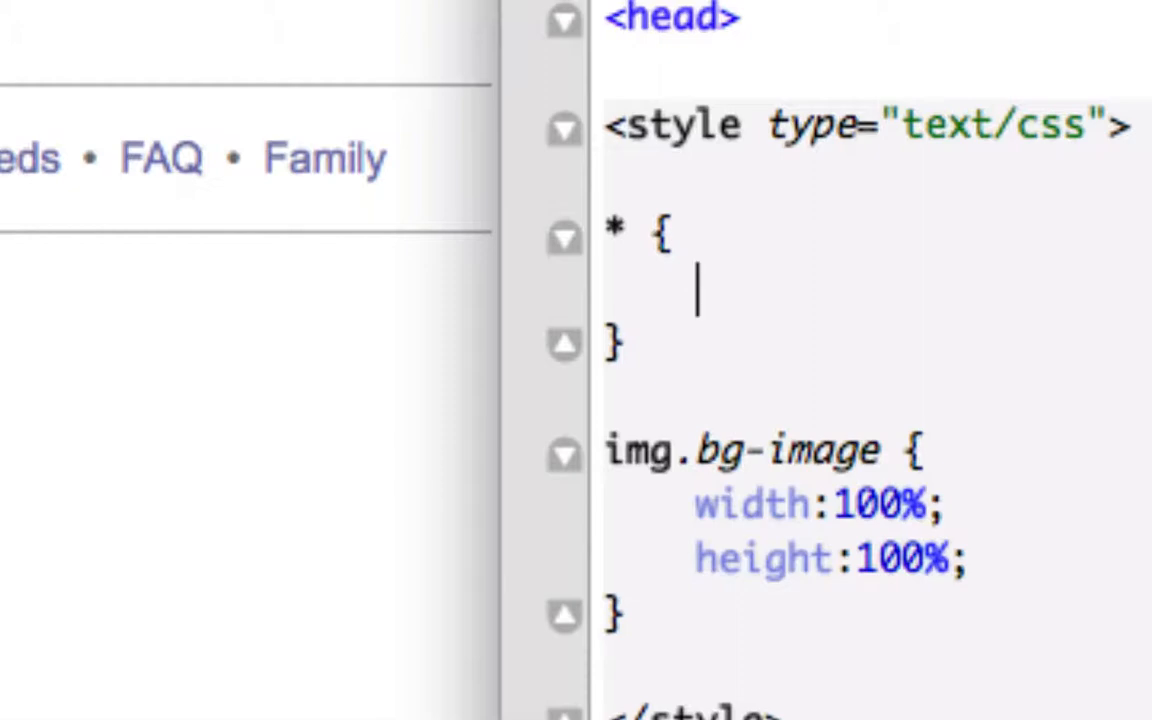
{"action": "type", "text": "ma"}
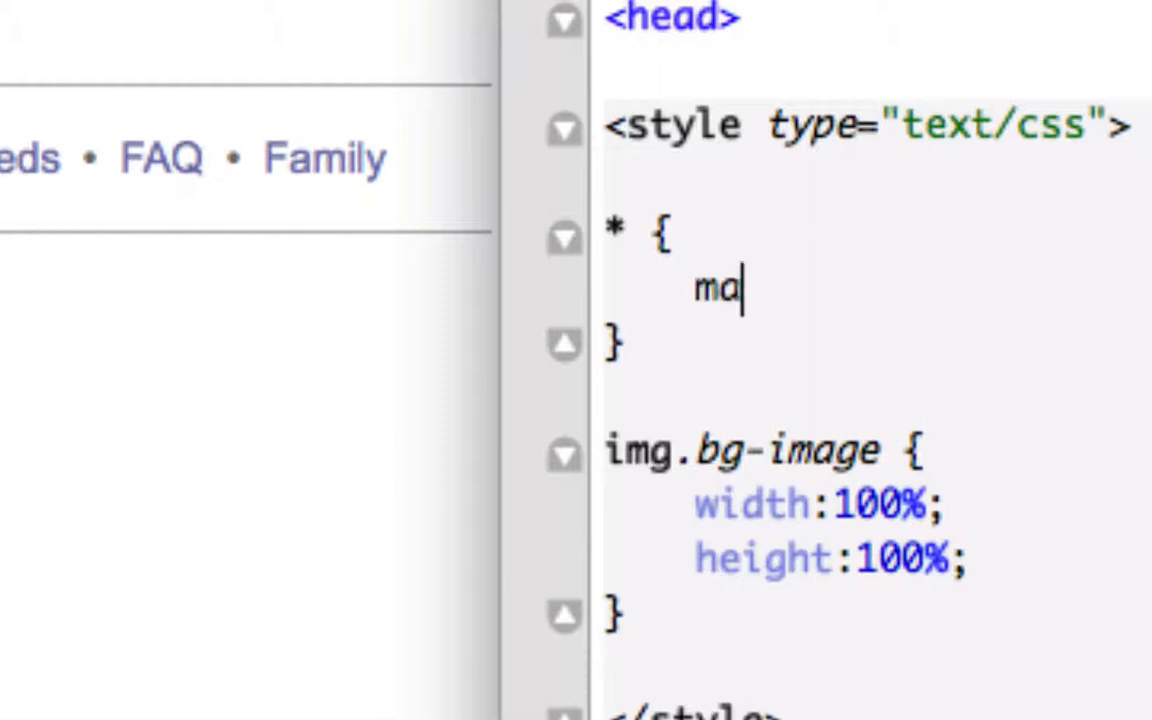
{"action": "type", "text": "rgin:0'';"}
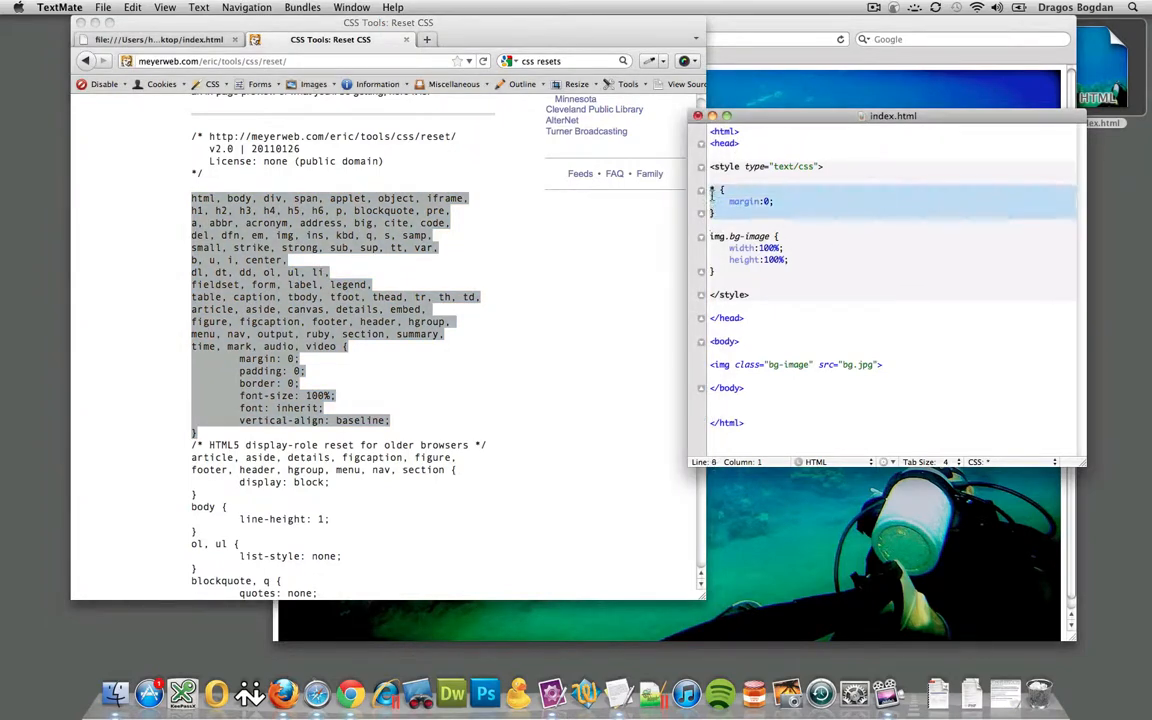
{"action": "left_click", "coordinate": [714, 187]}
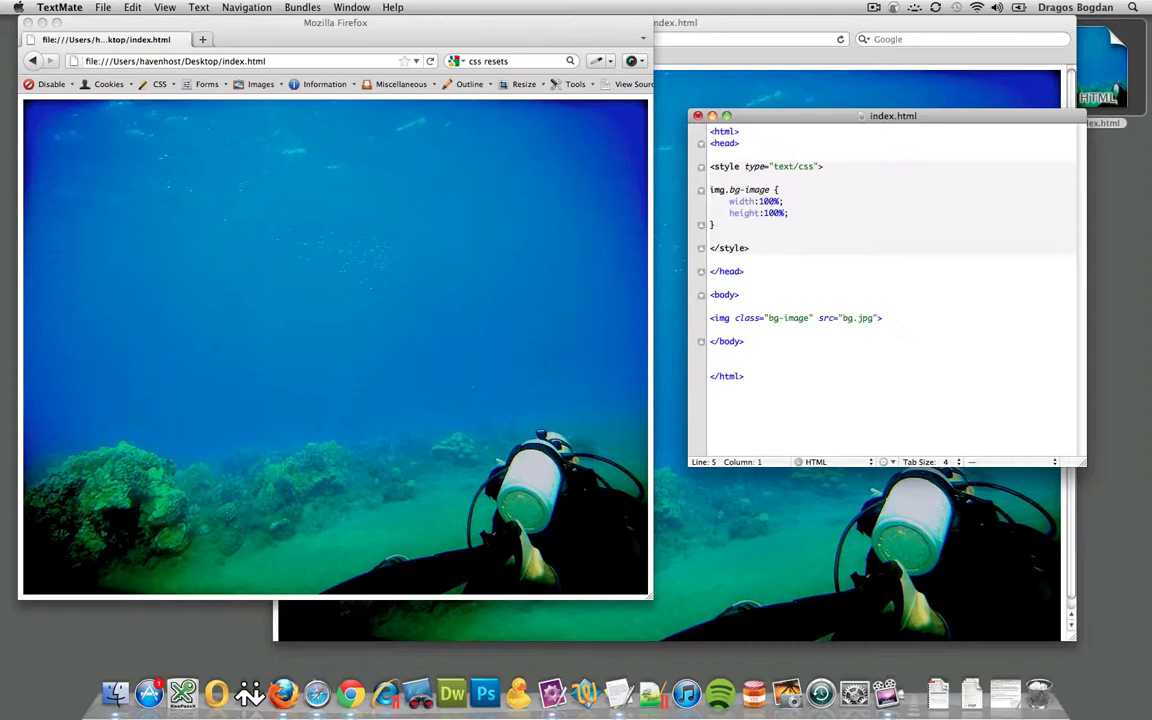
{"action": "mouse_move", "coordinate": [414, 133]}
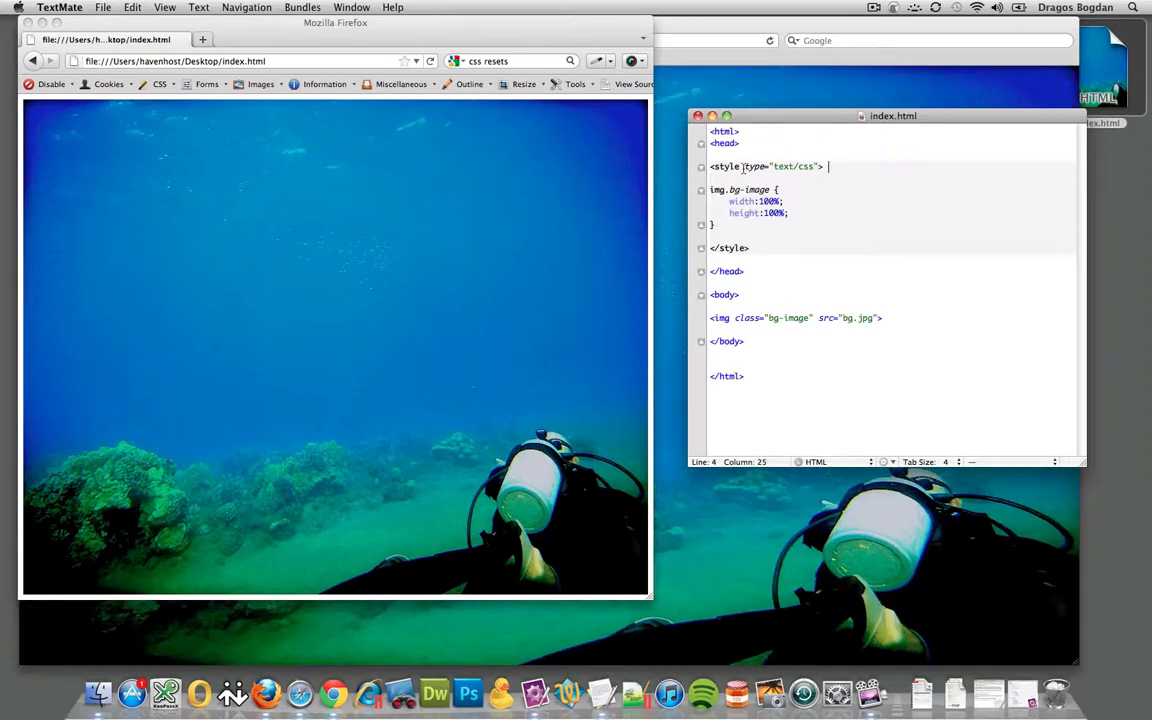
{"action": "mouse_move", "coordinate": [423, 247]}
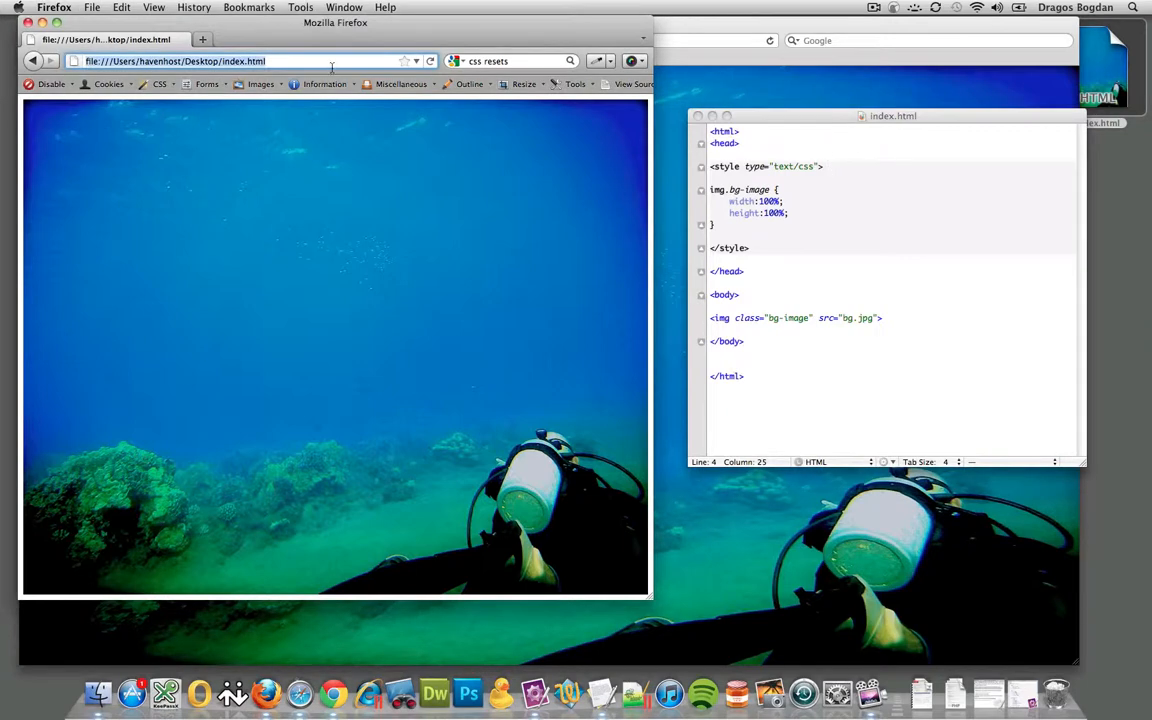
{"action": "mouse_move", "coordinate": [651, 600]}
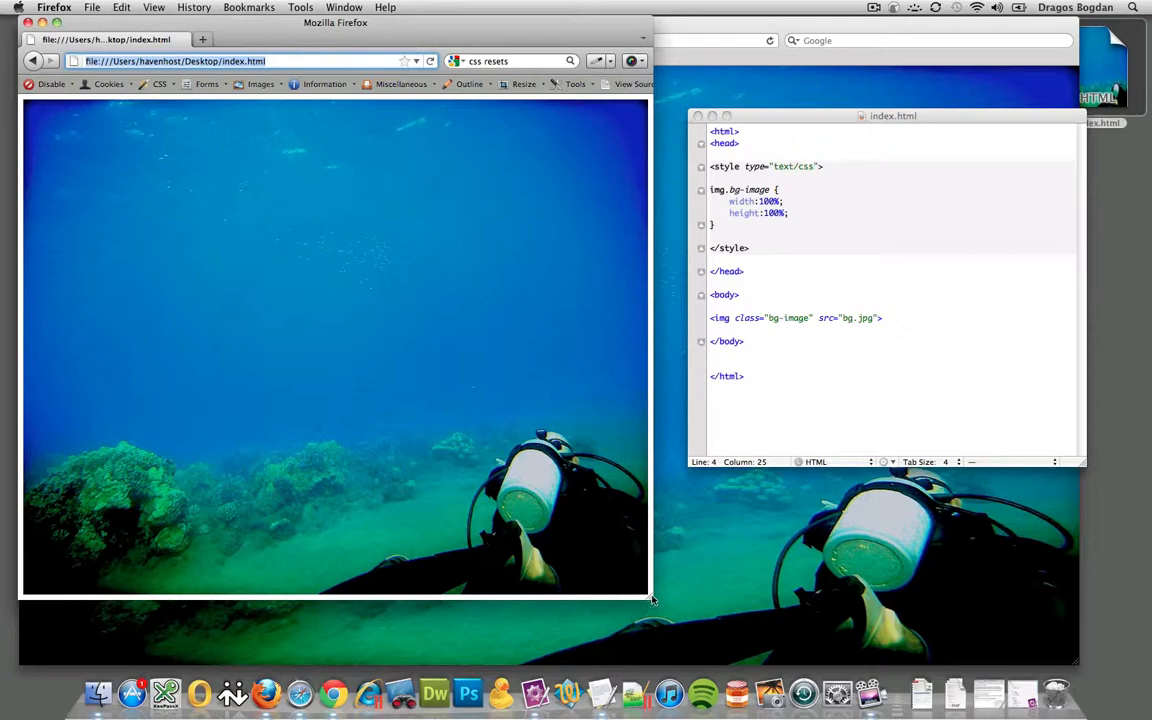
- Shrink then enlarge the Firefox window, watching the image rescale inside a thin white gap
{"action": "left_click_drag", "start_coordinate": [649, 602], "coordinate": [248, 322]}
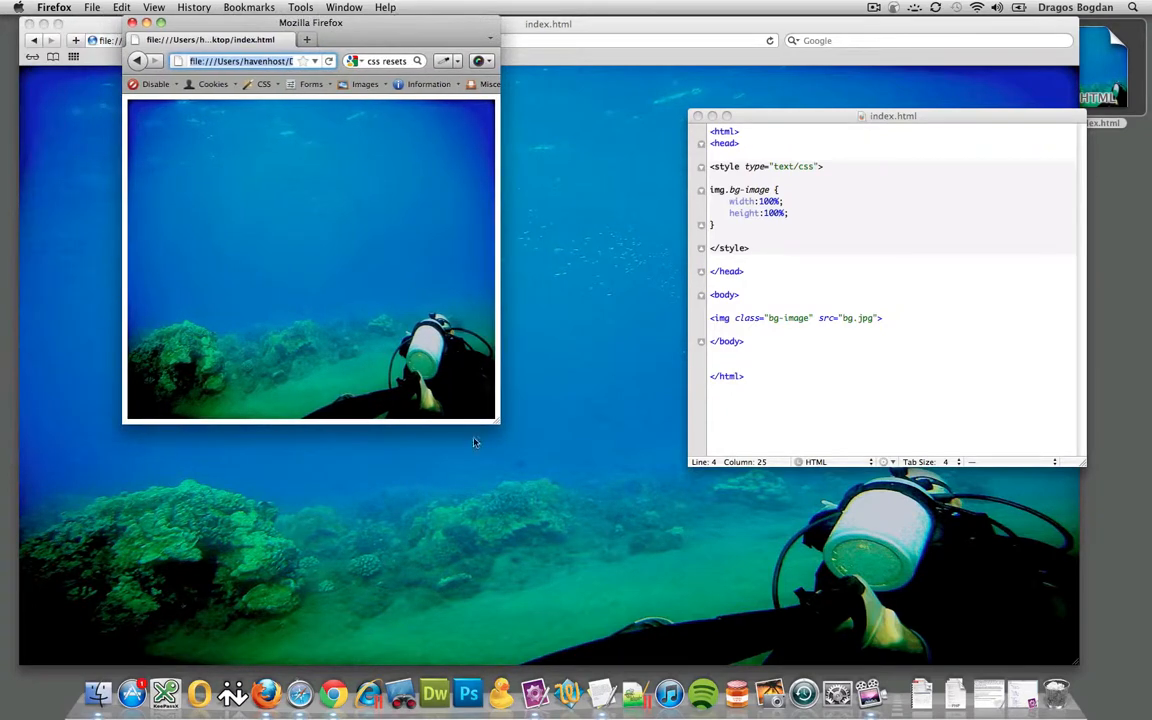
{"action": "left_click_drag", "start_coordinate": [497, 420], "coordinate": [595, 495]}
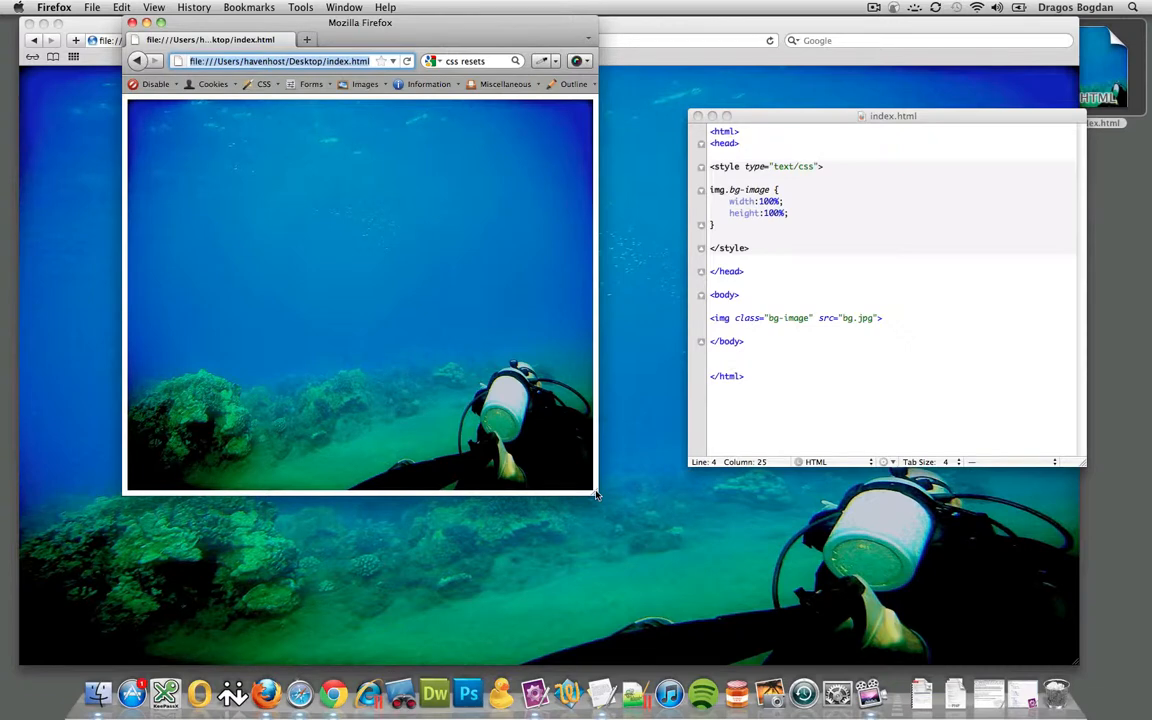
{"action": "mouse_move", "coordinate": [505, 461]}
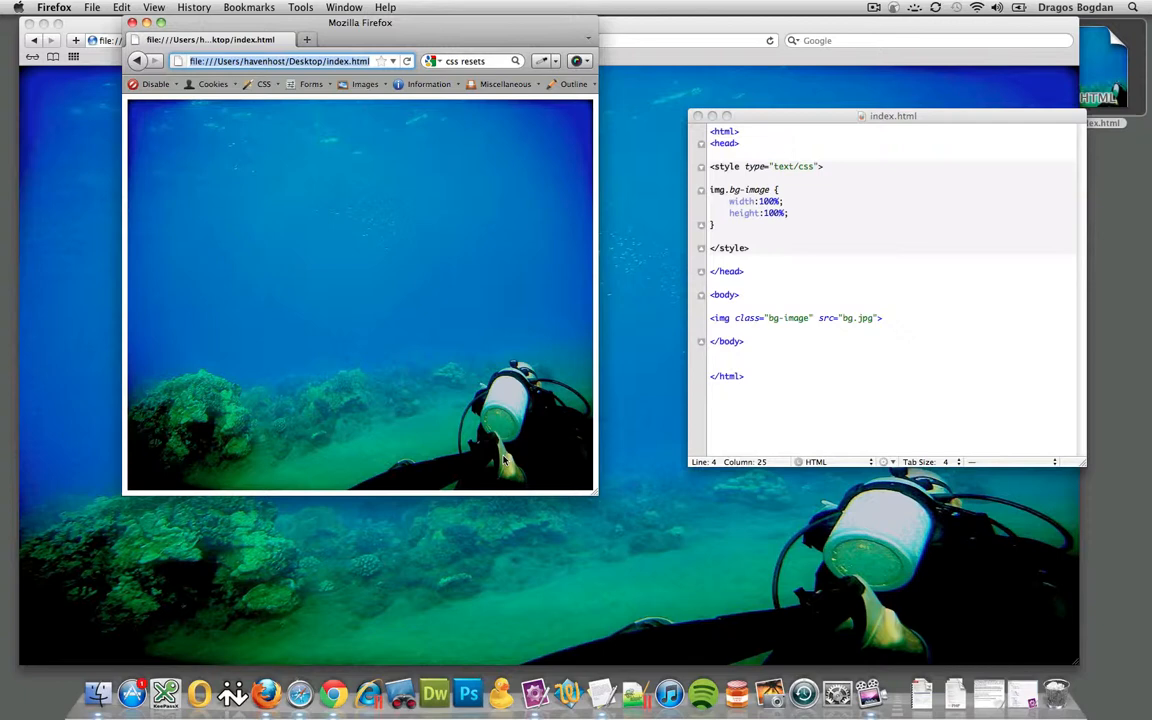
{"action": "mouse_move", "coordinate": [135, 293]}
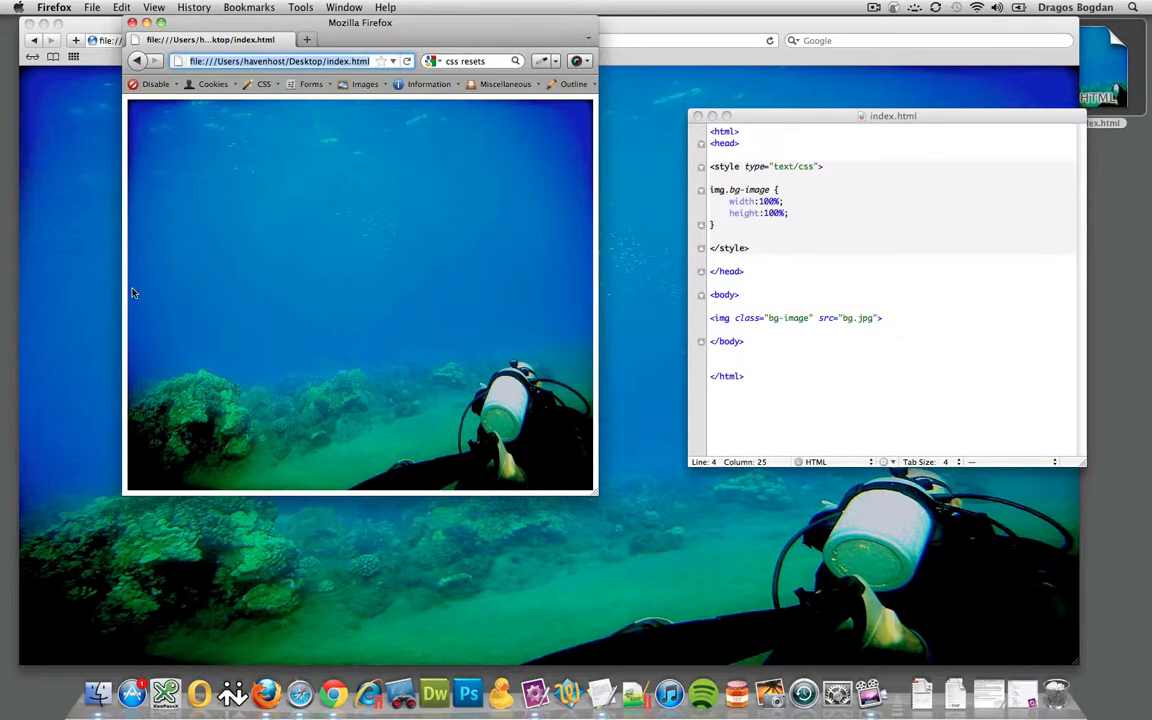
{"action": "mouse_move", "coordinate": [783, 190]}
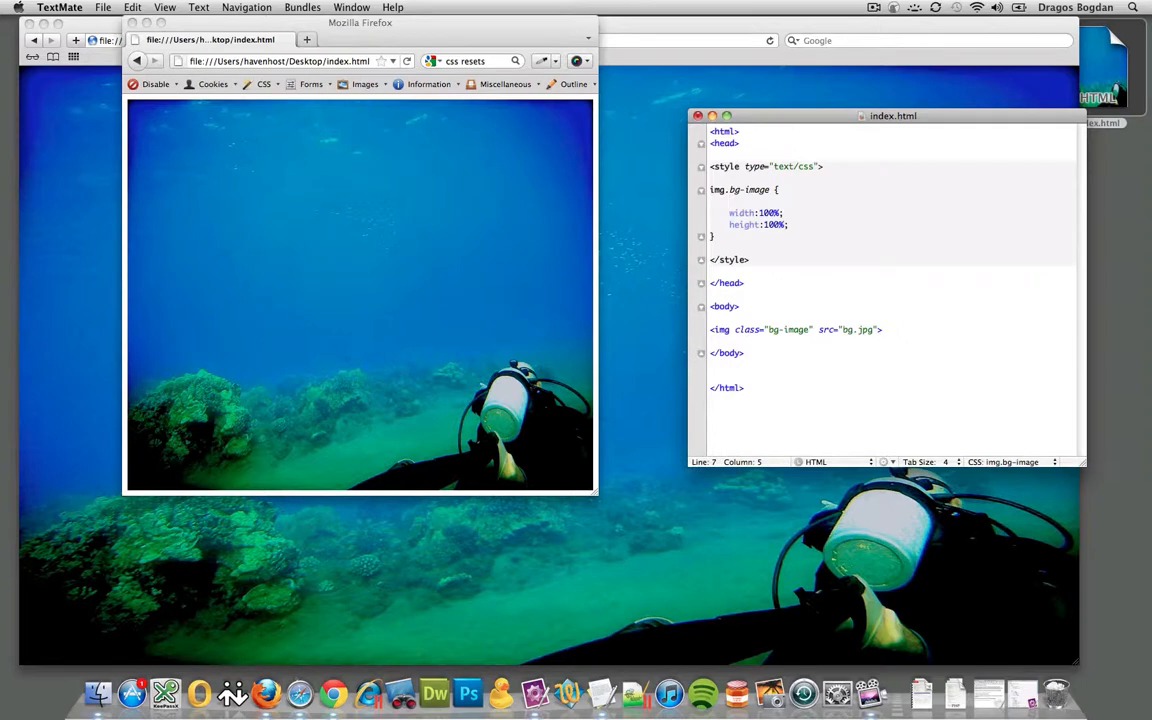
{"action": "type", "text": "margin:;"}
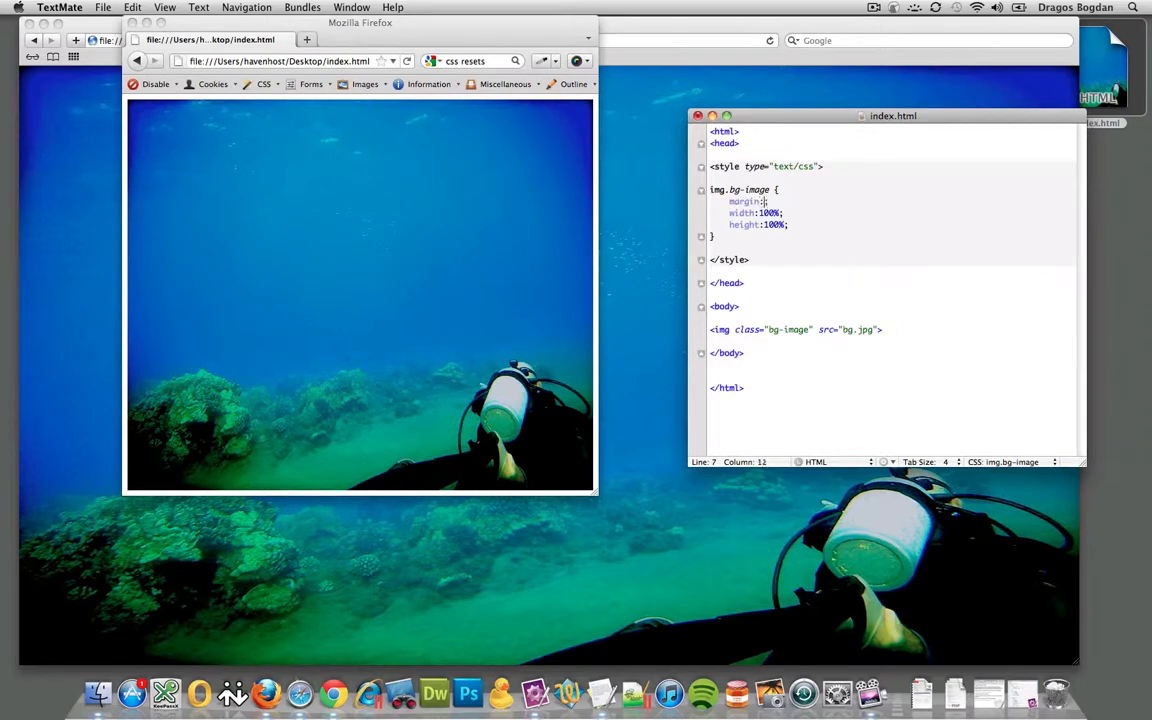
{"action": "type", "text": "0"}
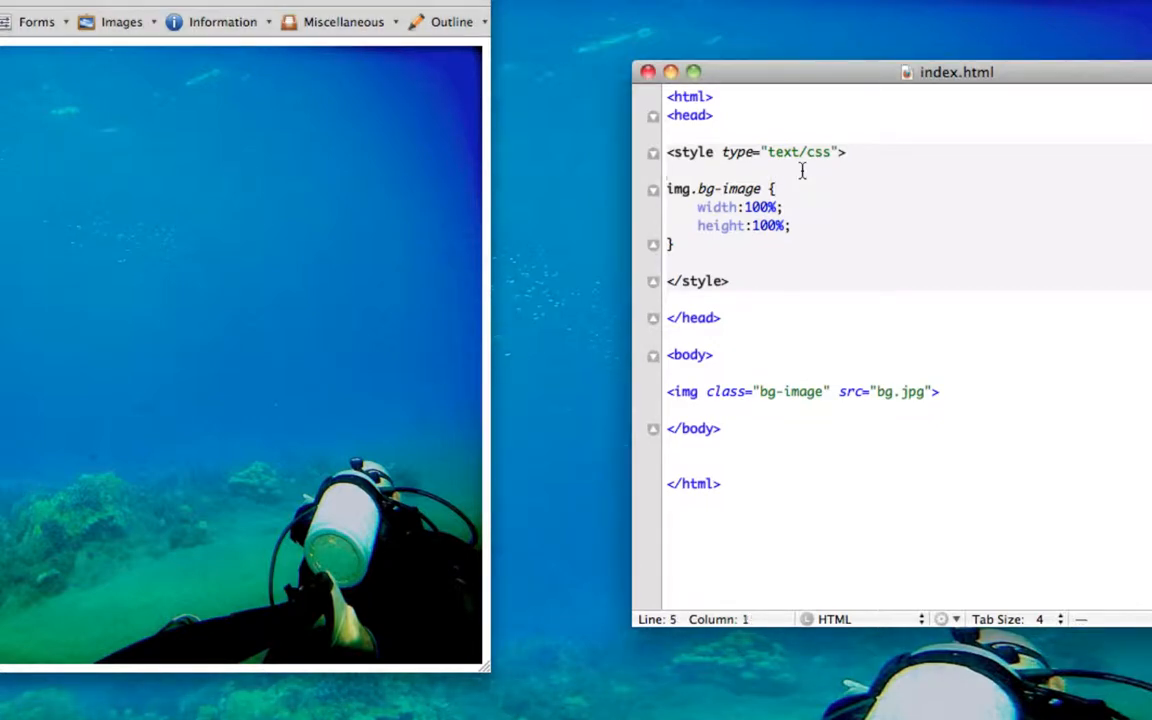
- Insert body { padding:0; } above img.bg-image, then change padding to margin
{"action": "type", "text": "bo"}
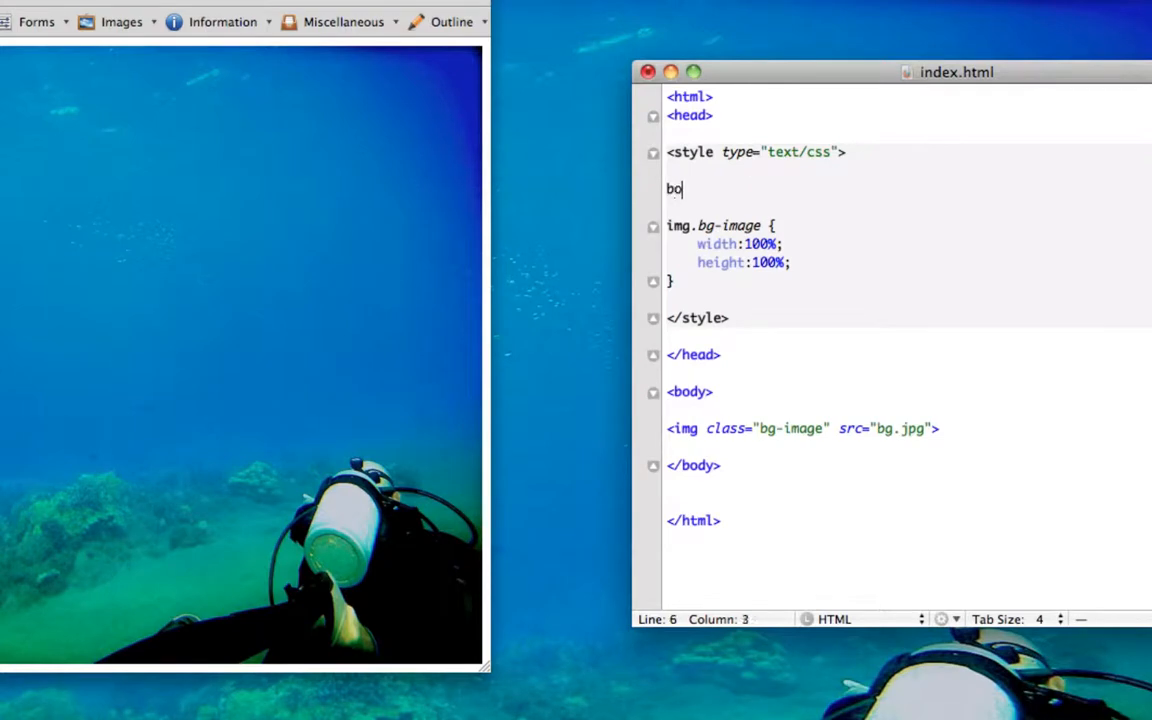
{"action": "type", "text": "dy {}"}
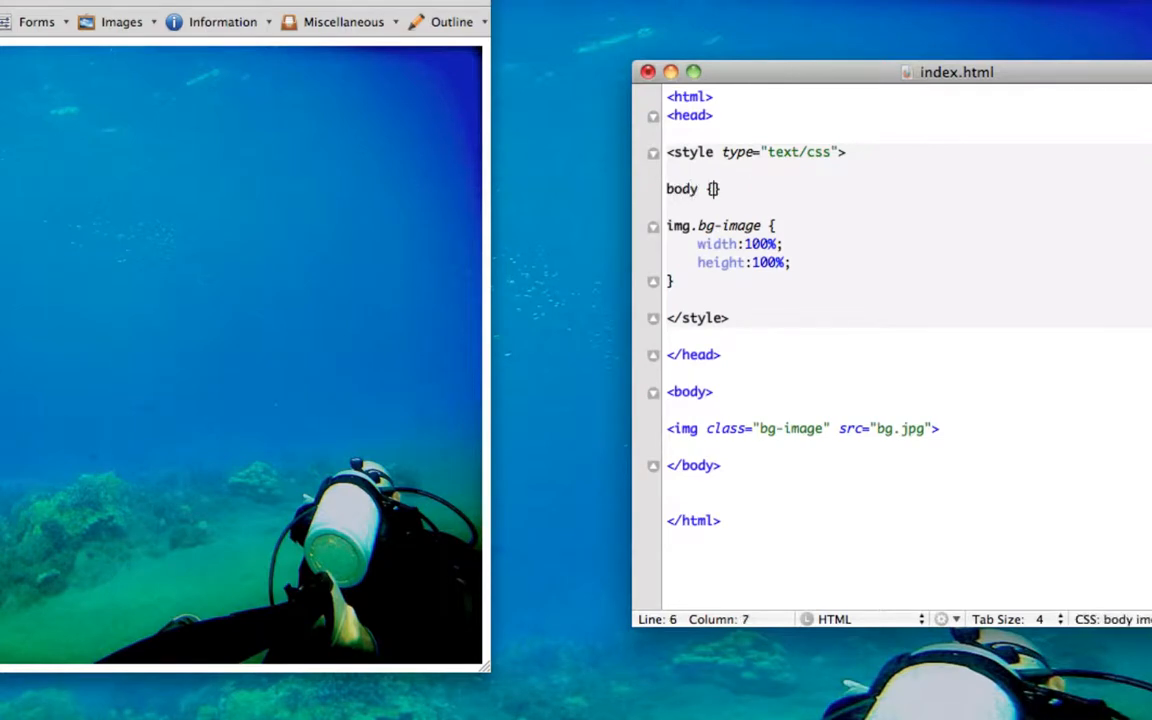
{"action": "key", "text": "Return"}
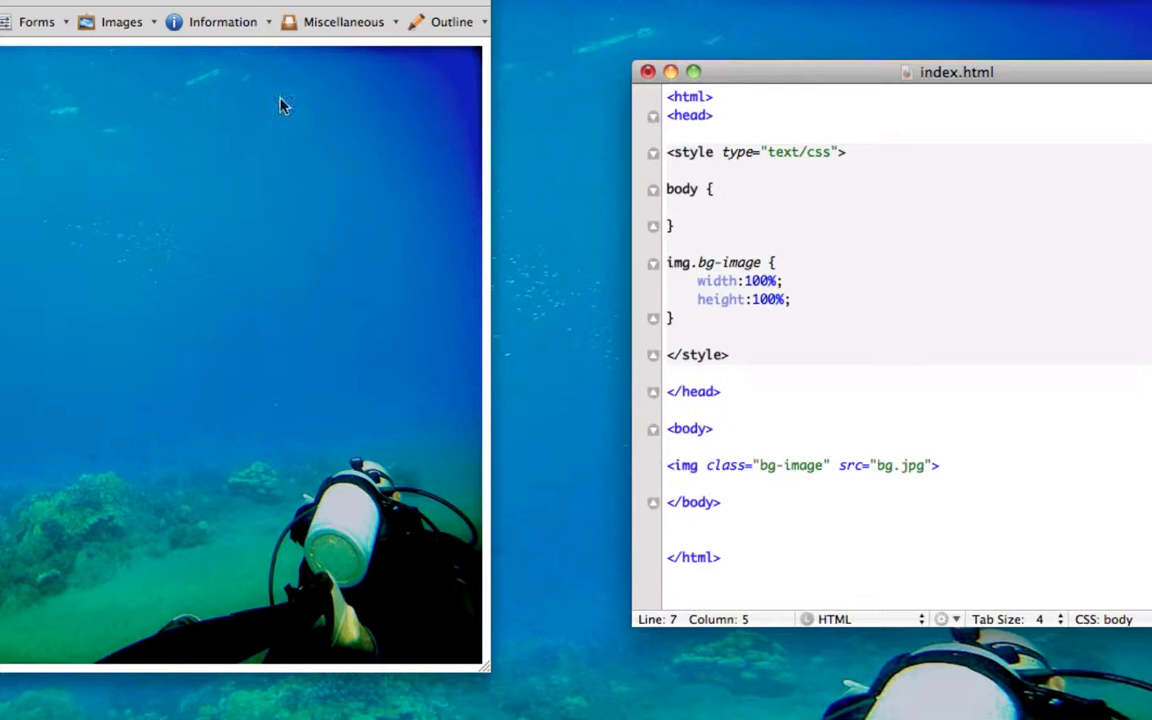
{"action": "mouse_move", "coordinate": [205, 217]}
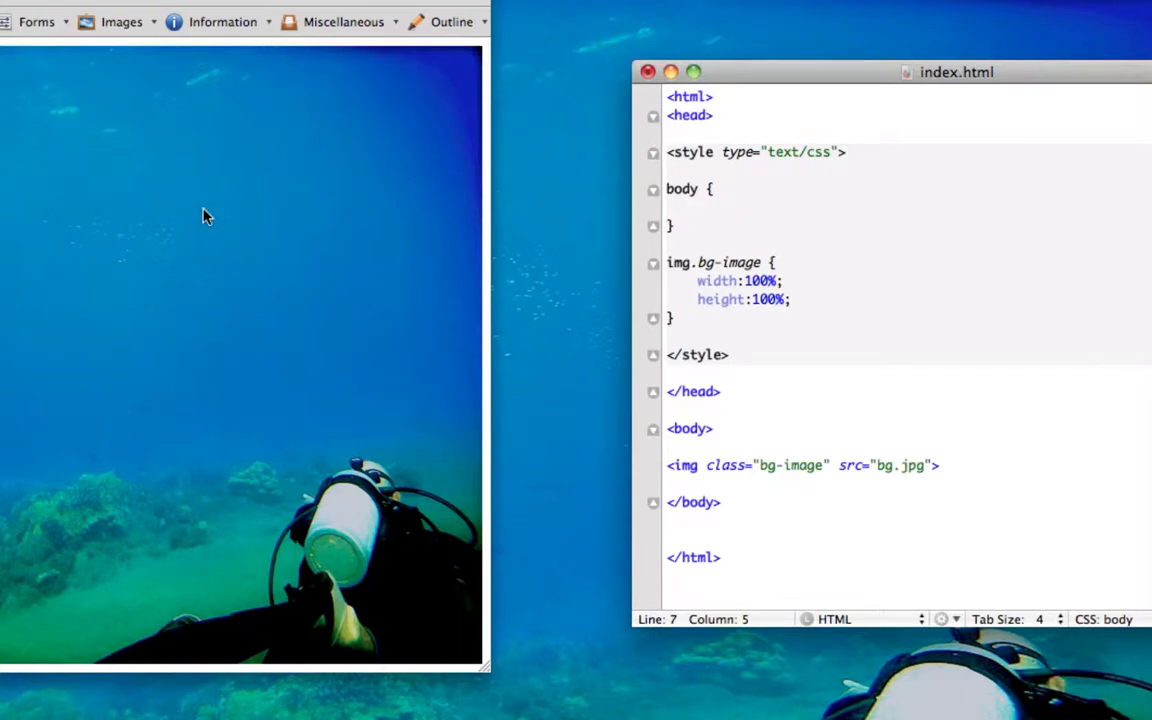
{"action": "type", "text": "paddi"}
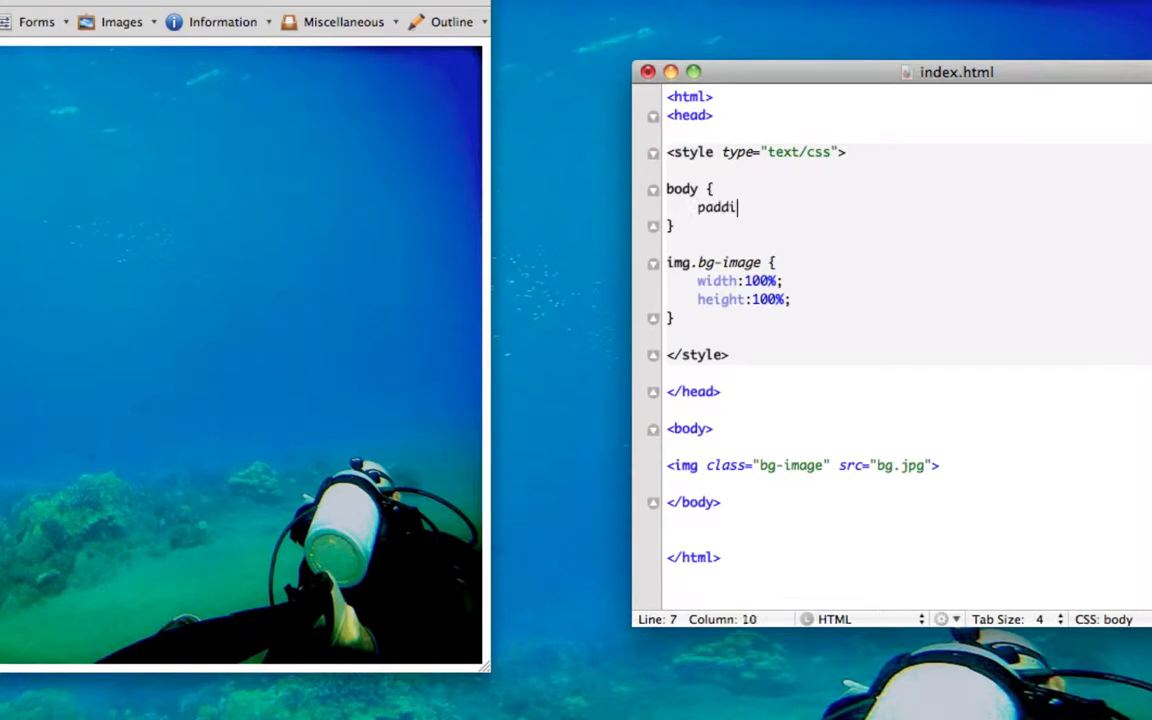
{"action": "type", "text": "ng:0;"}
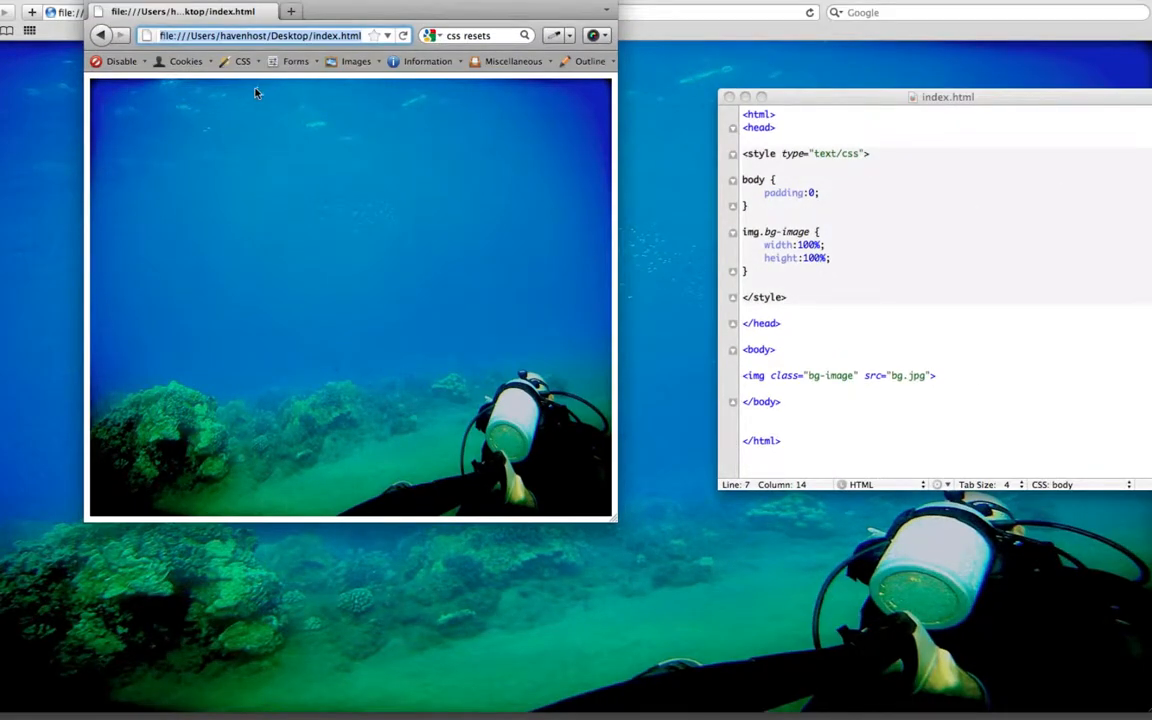
{"action": "mouse_move", "coordinate": [193, 173]}
{"action": "type", "text": "html"}
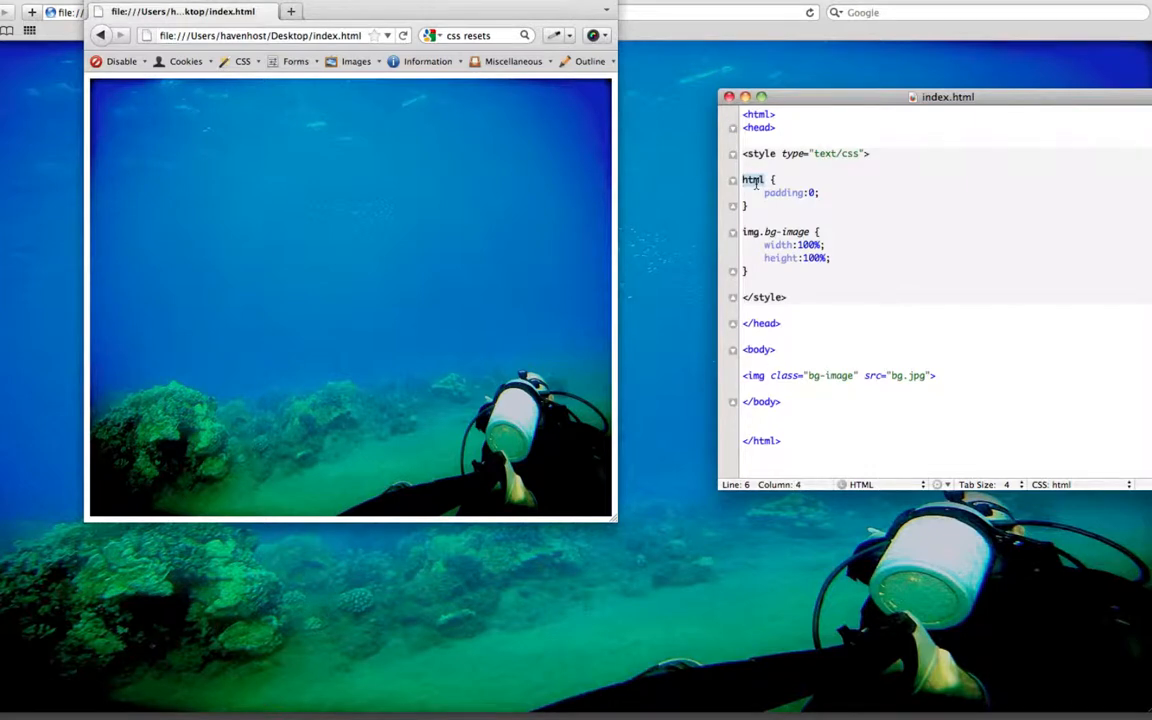
{"action": "type", "text": "body {"}
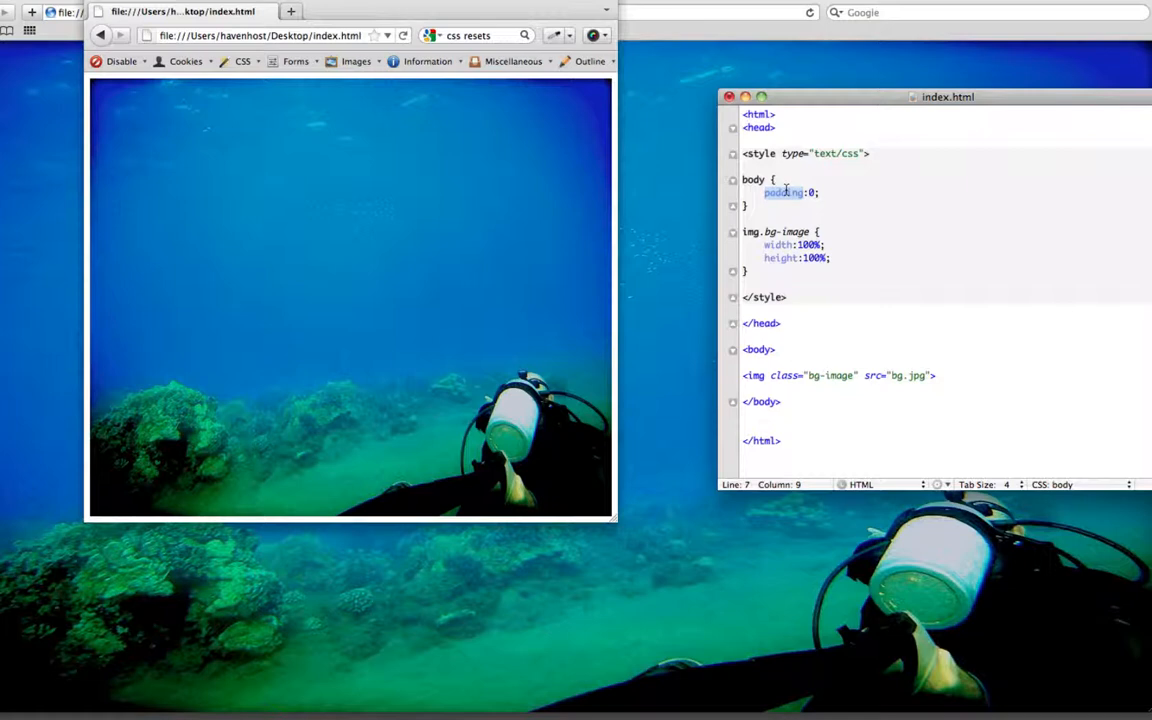
{"action": "type", "text": "margin"}
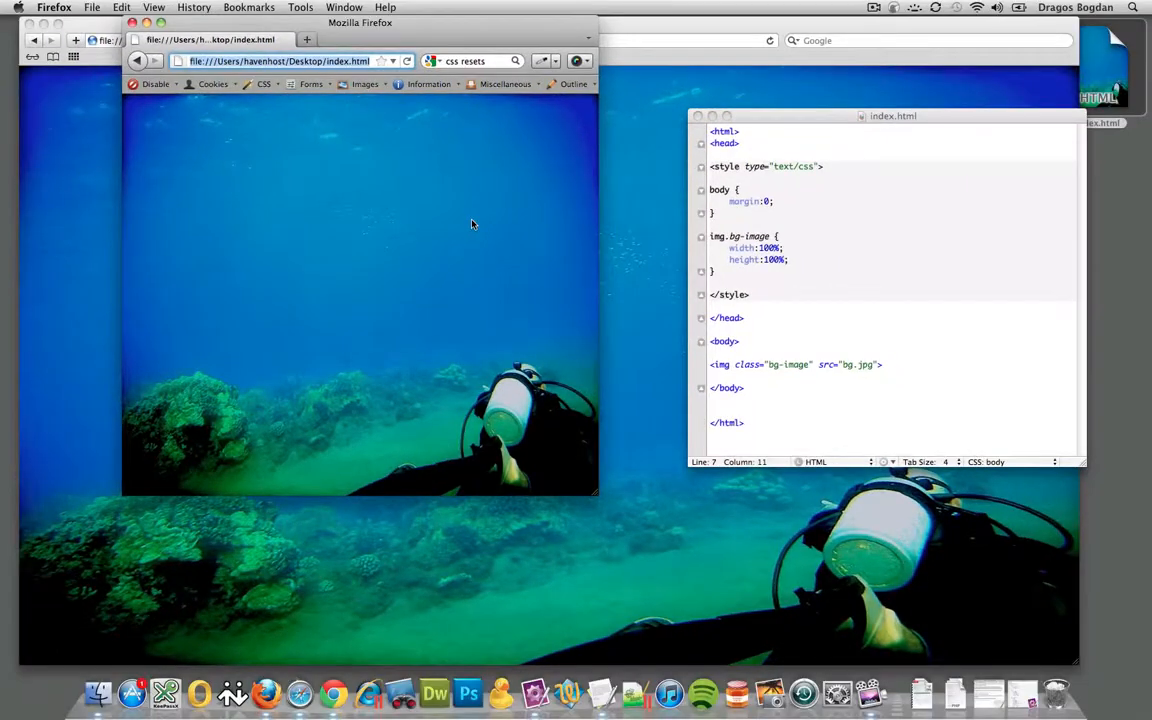
{"action": "mouse_move", "coordinate": [560, 446]}
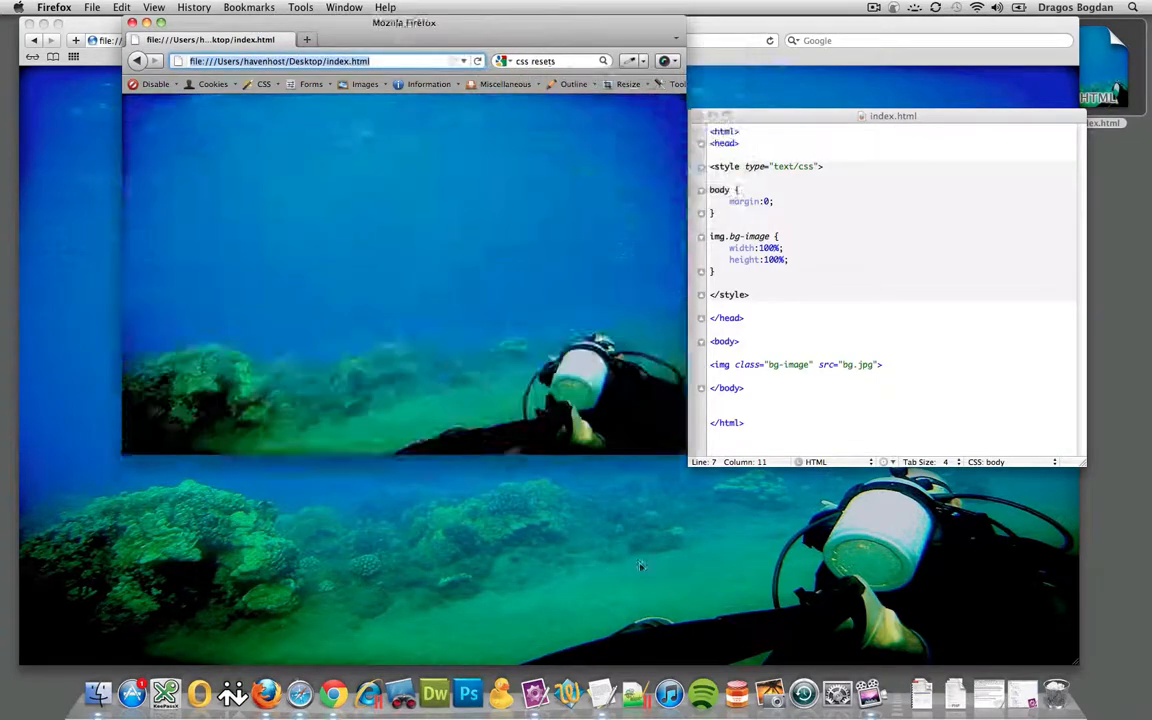
- Resize the Firefox window to confirm the image fills it edge to edge
{"action": "left_click_drag", "start_coordinate": [685, 460], "coordinate": [655, 505]}
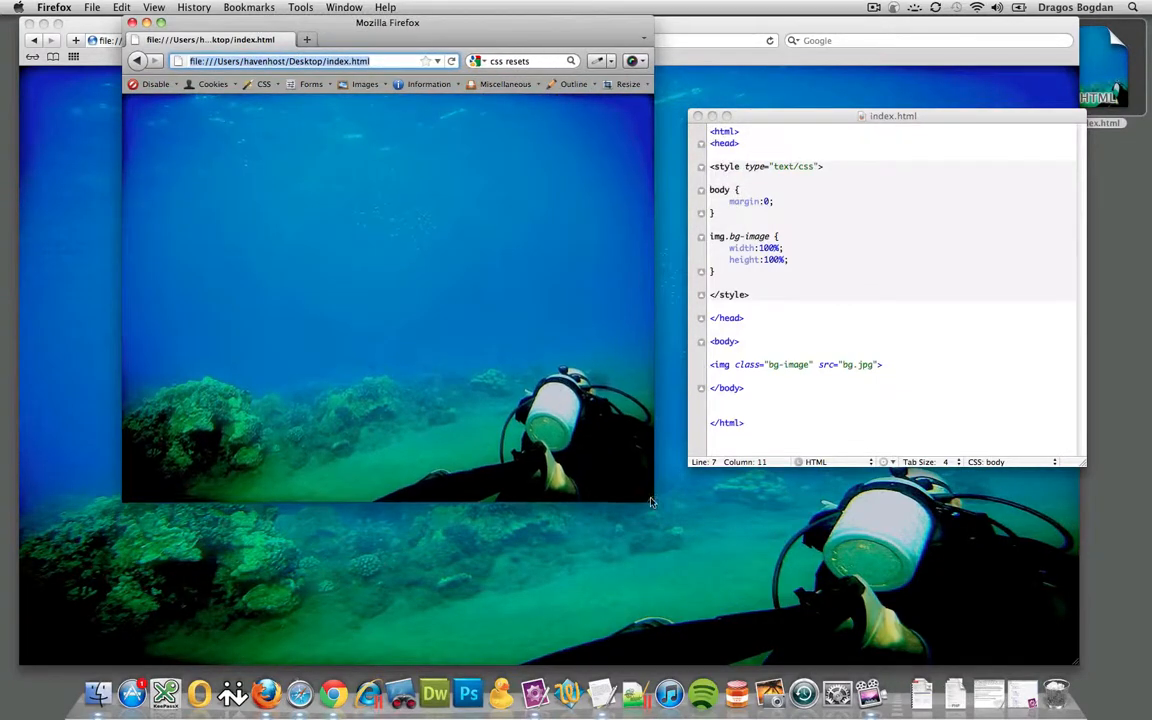